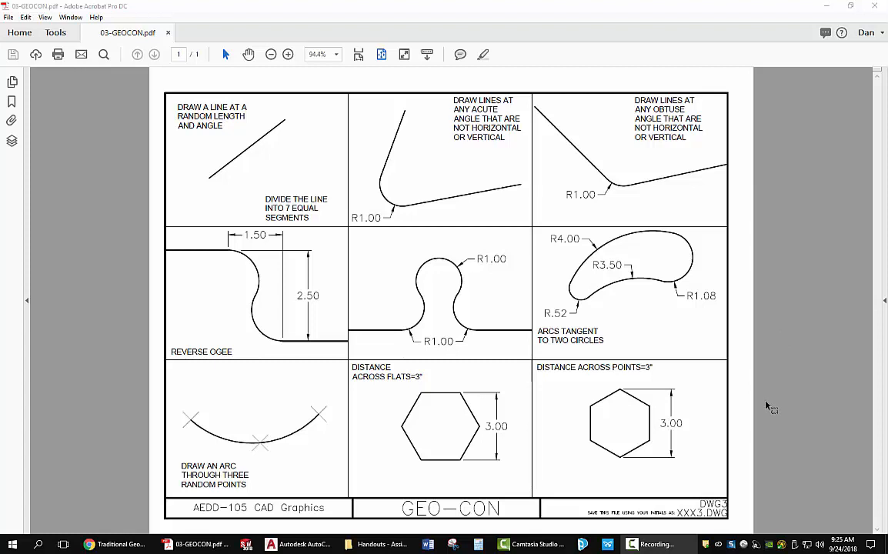
mouse_move(560, 160)
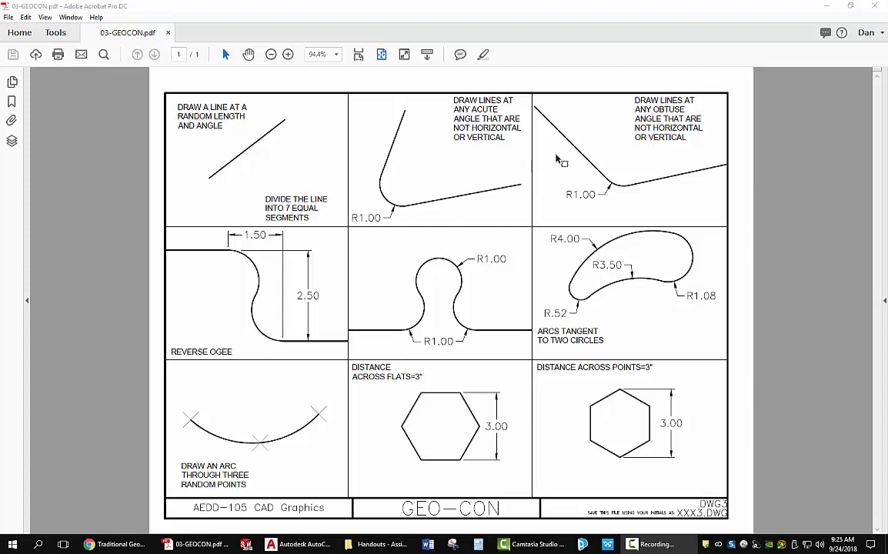
mouse_move(628, 352)
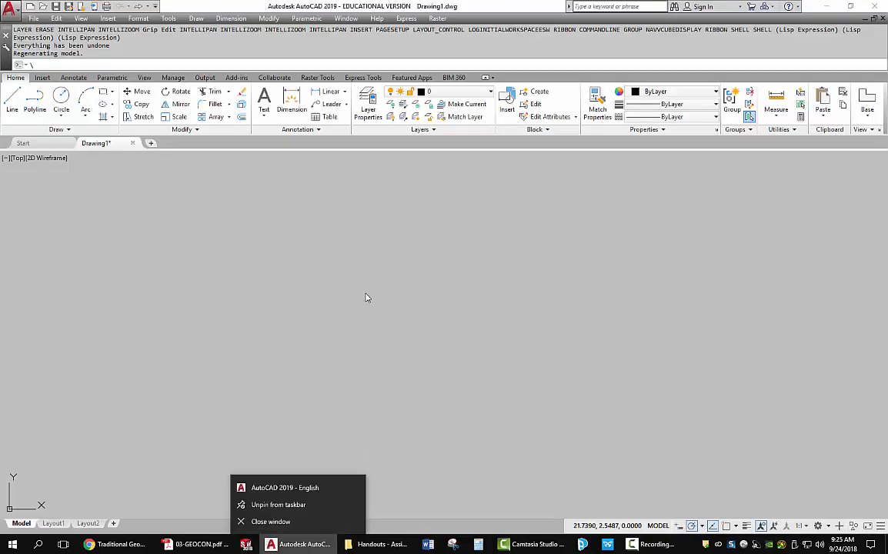
Step: Create a new layer named 'construction' and set its colour to magenta
click(349, 277)
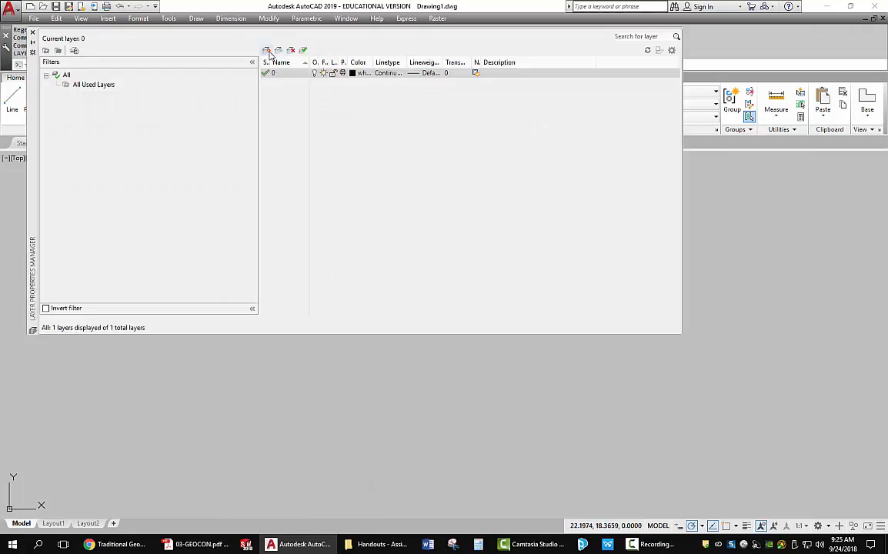
click(266, 49)
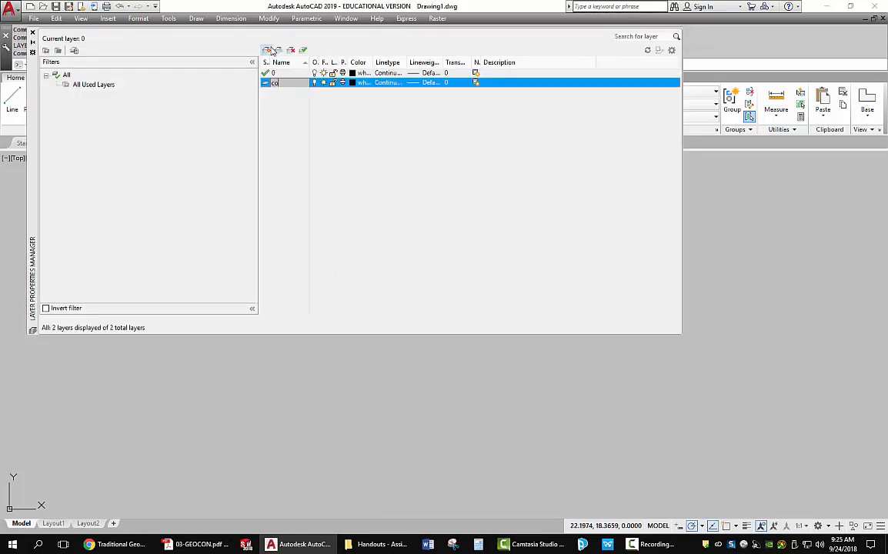
text(construction)
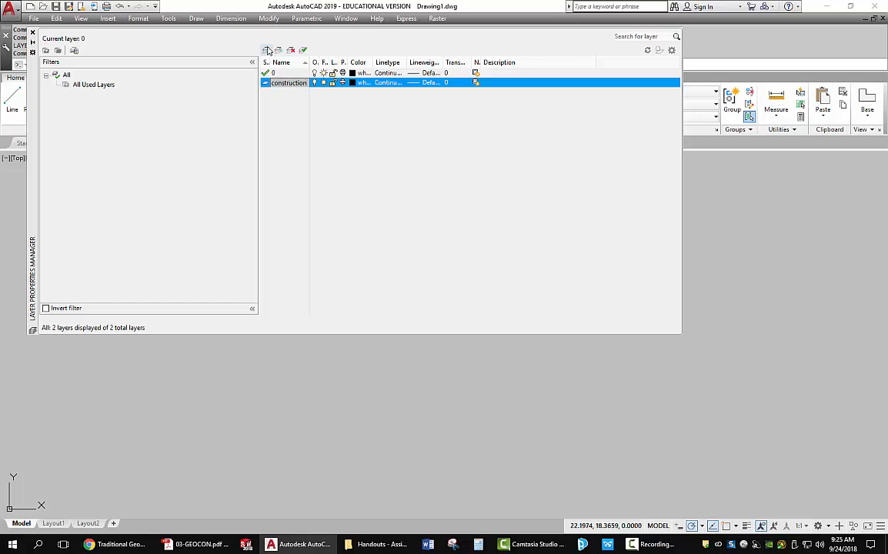
click(353, 83)
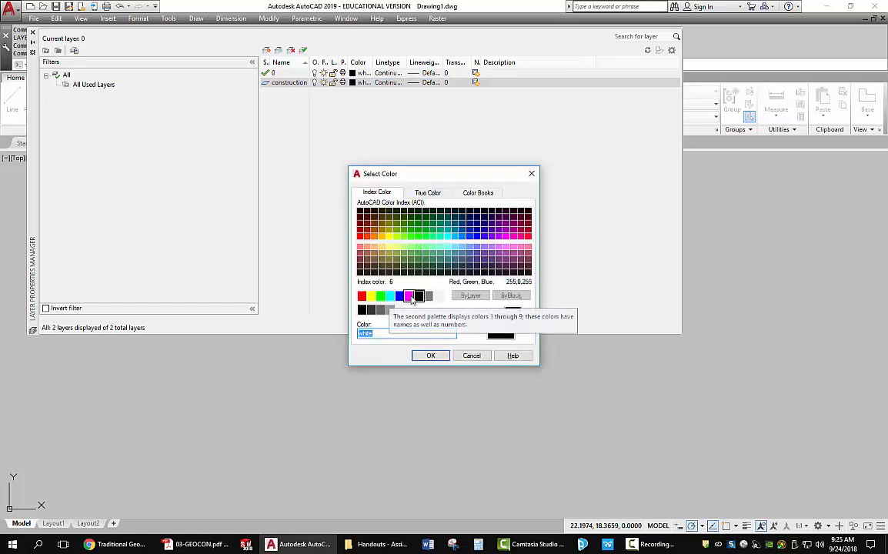
click(431, 354)
text(obje)
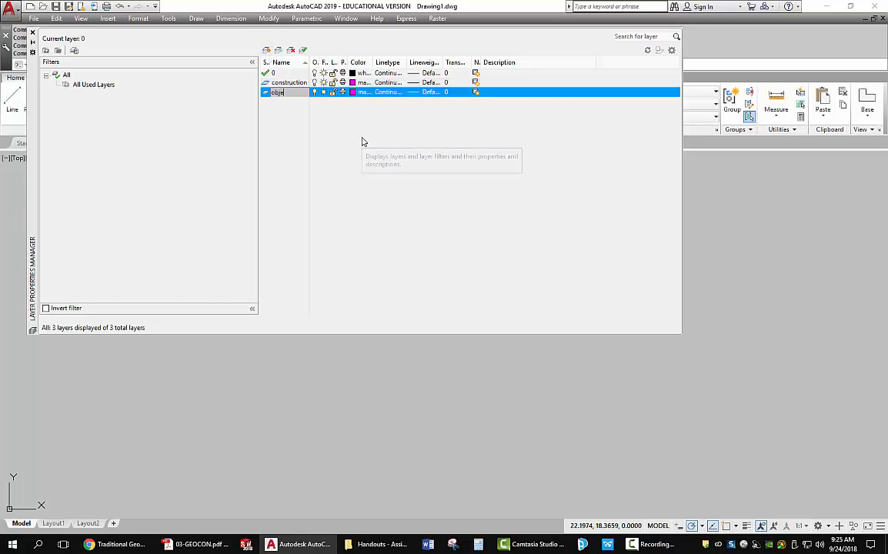
Step: Give the 'object' layer a 0.60 mm lineweight
click(352, 93)
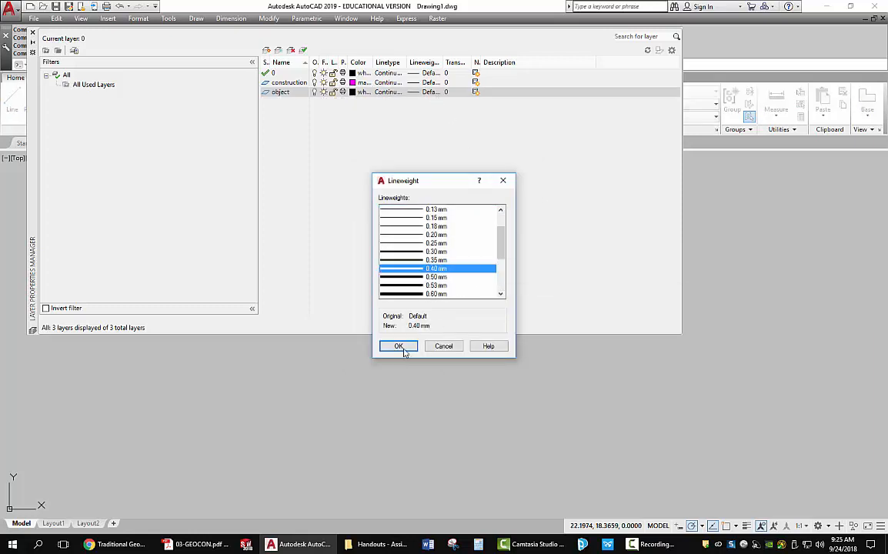
click(397, 345)
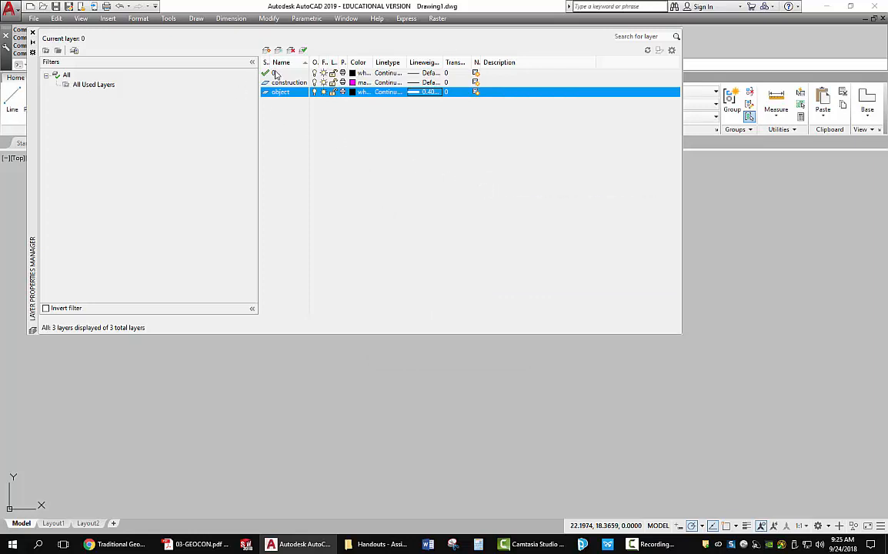
mouse_move(267, 50)
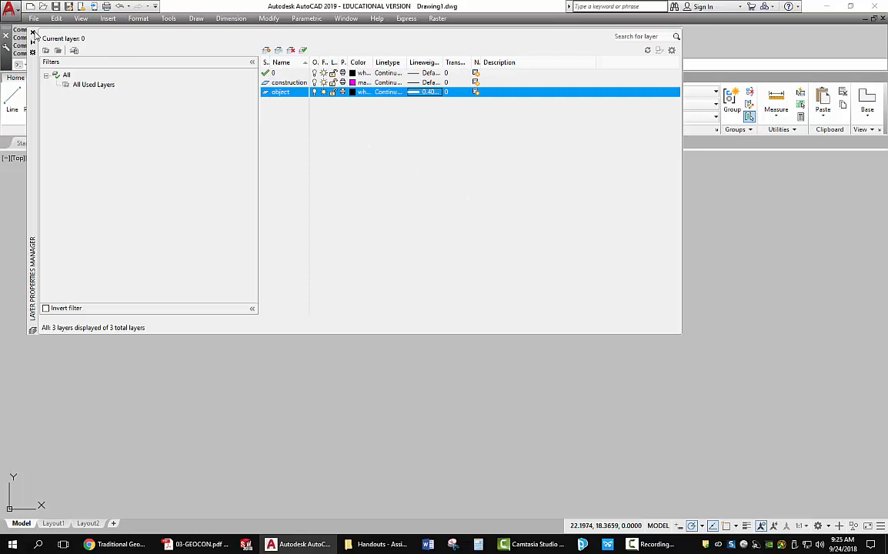
Step: Activate the first layout, rename it 'Geometric Construction' and bring up its Page Setup Manager
click(52, 524)
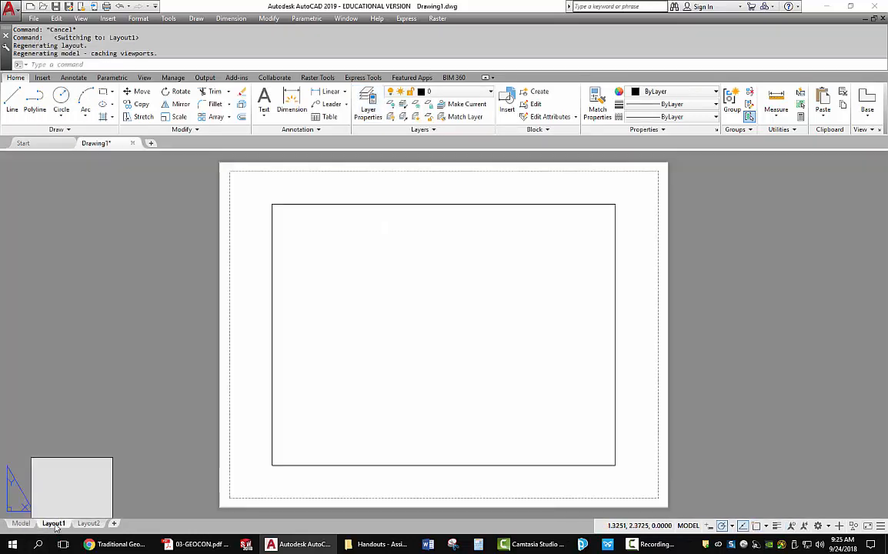
click(53, 523)
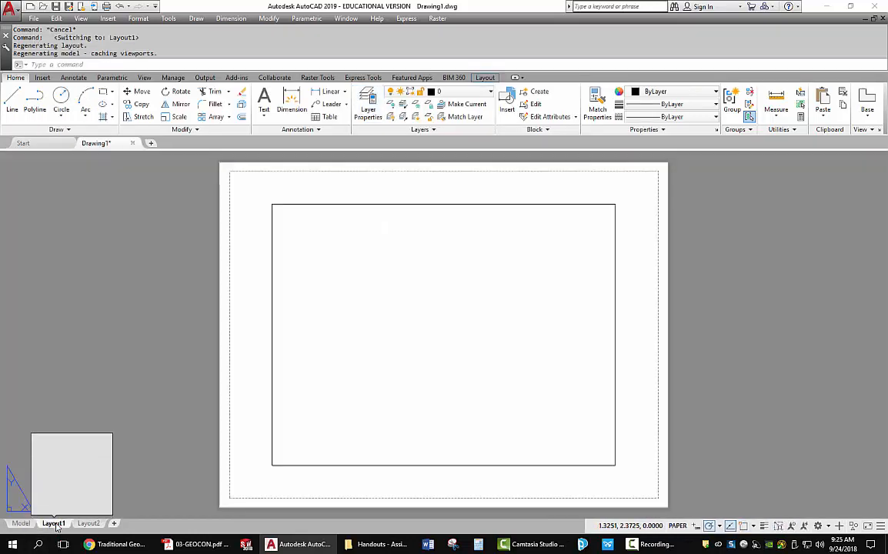
right_click(54, 523)
text(Geometric Construction)
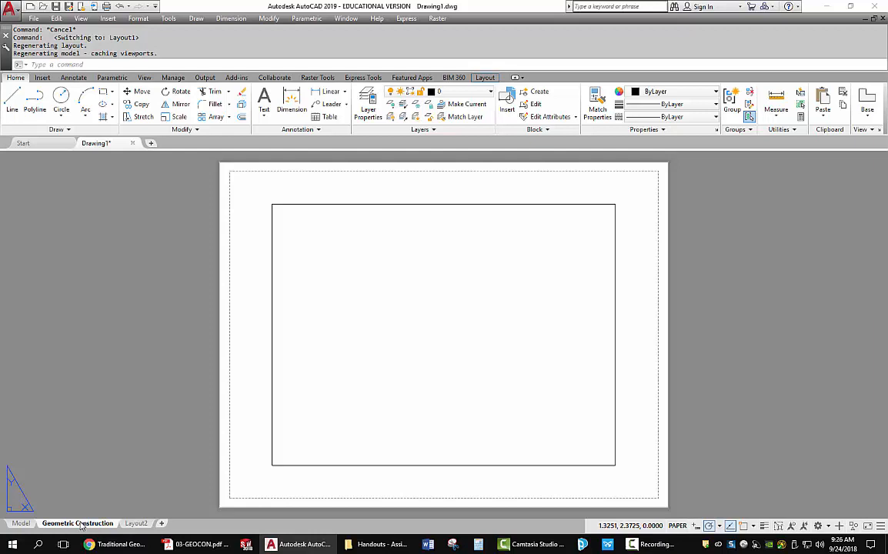
click(129, 445)
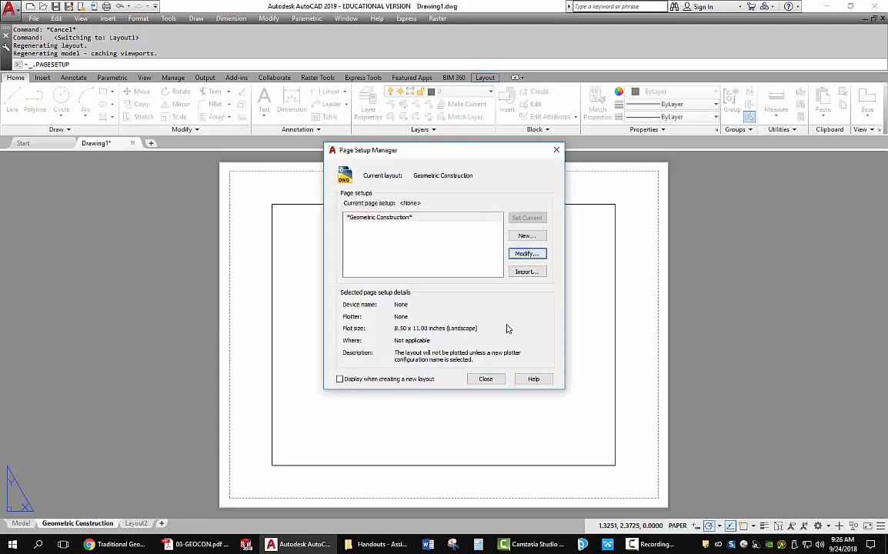
Step: Modify the page setup to use the network HP LaserJet printer with the monochrome.ctb plot style
click(526, 253)
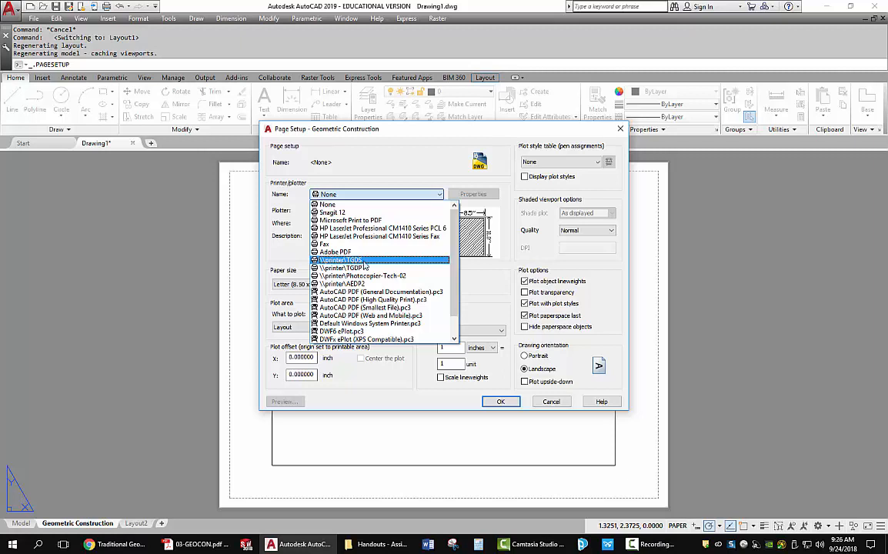
click(339, 259)
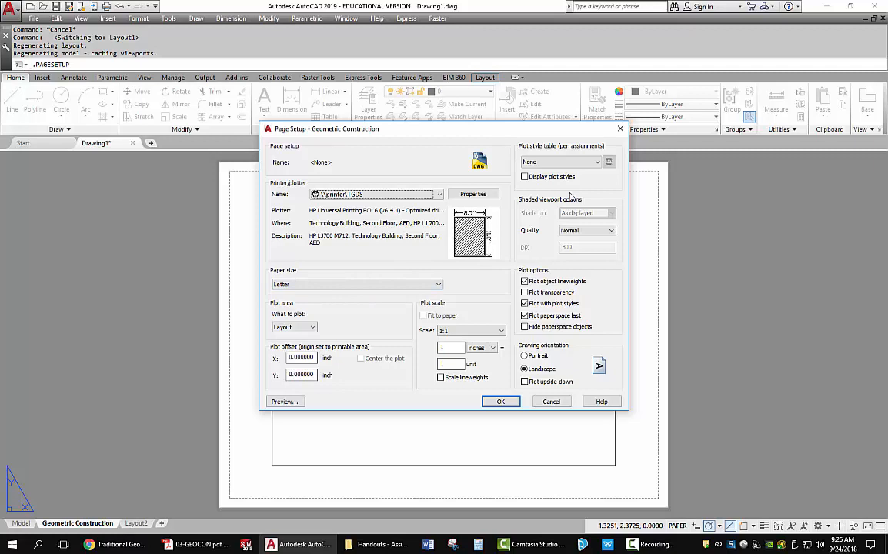
click(560, 161)
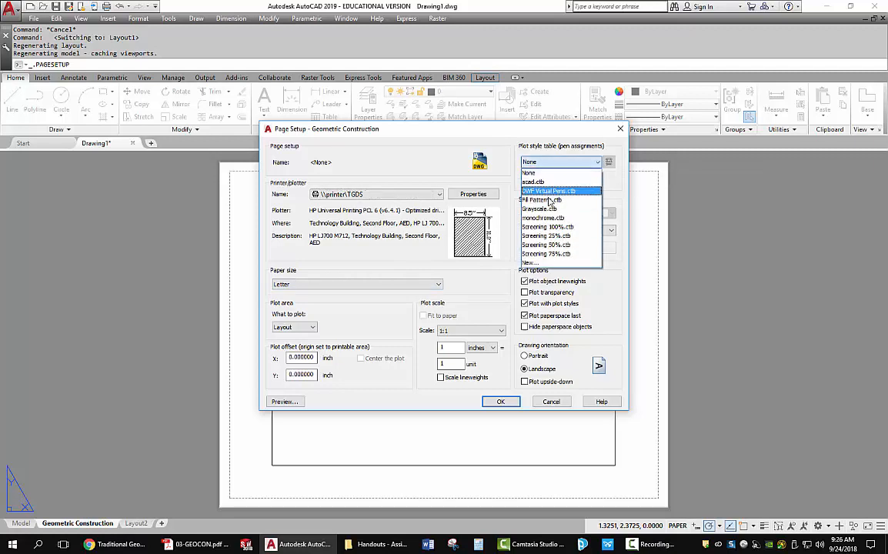
click(541, 218)
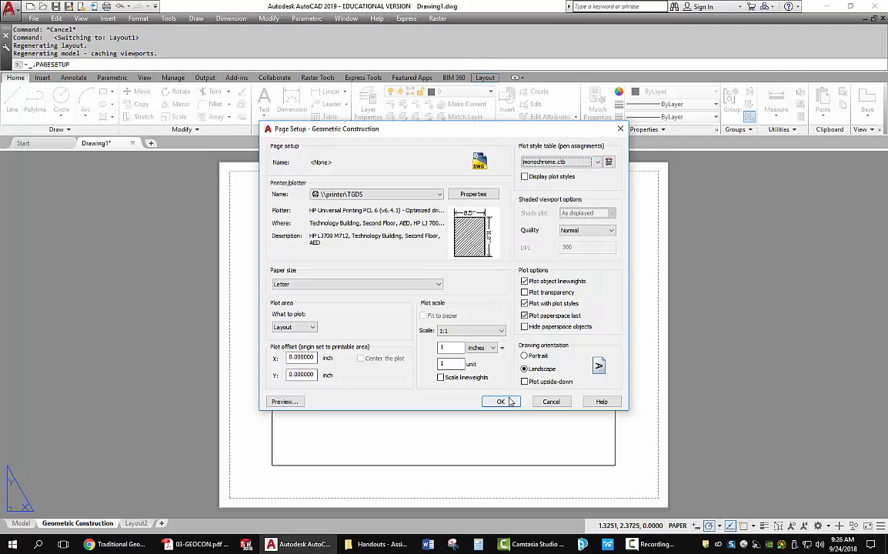
click(501, 400)
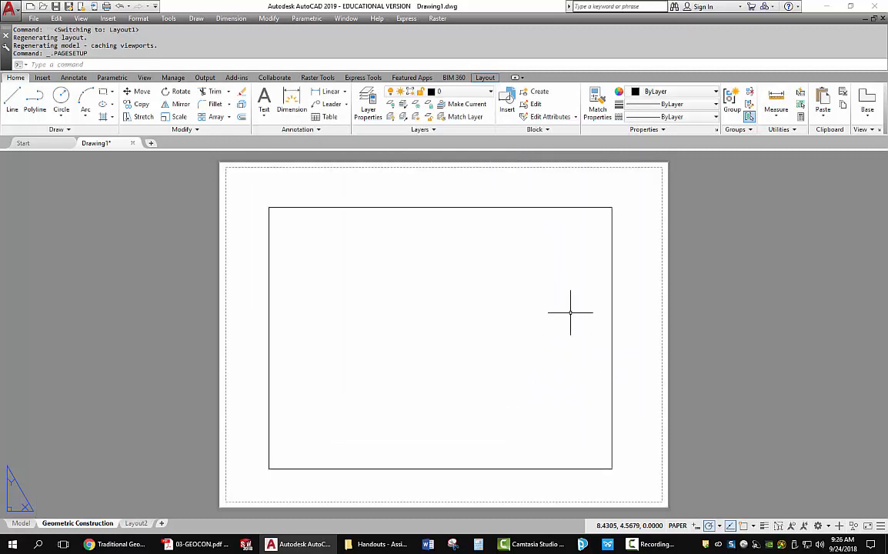
mouse_move(582, 298)
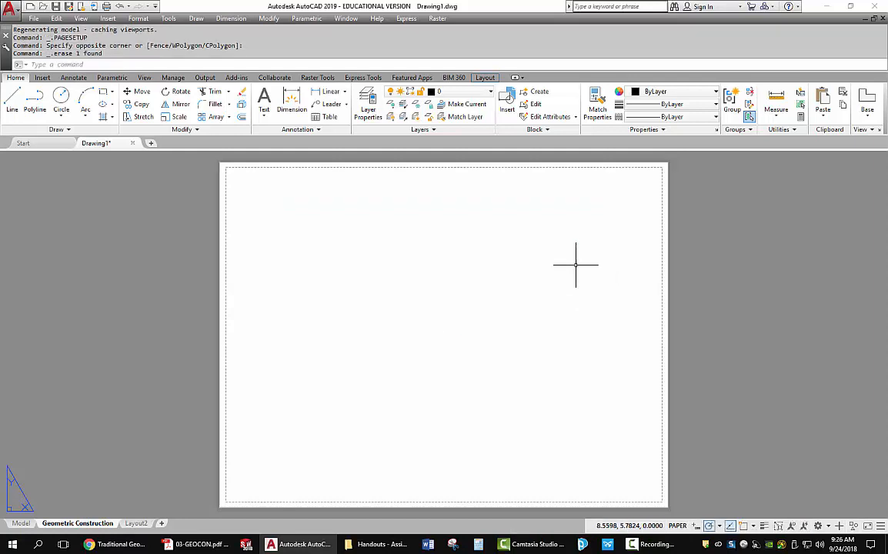
Step: Erase the default viewport and start inserting a block into the layout
click(506, 100)
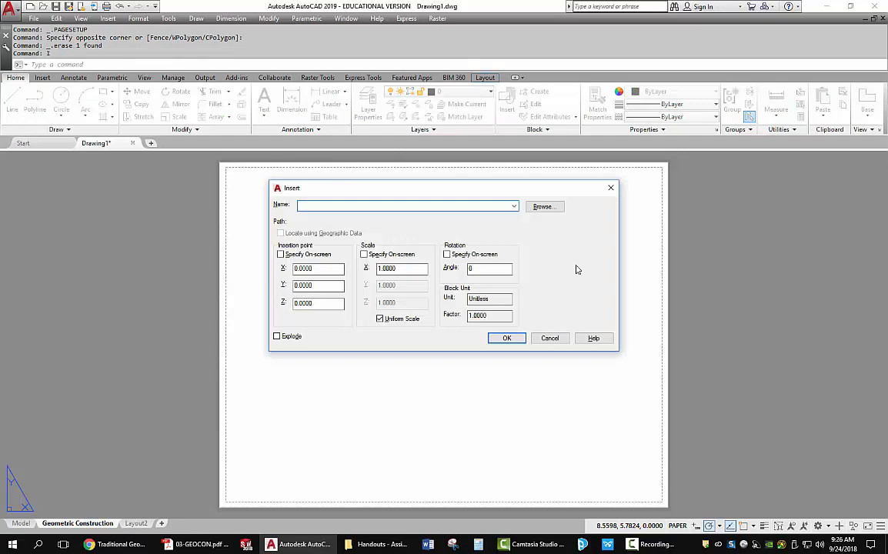
Step: Browse to Titleblocks > MECHANICAL and insert the A-size imperial or metric title block at 0,0,0, scale 1
click(545, 207)
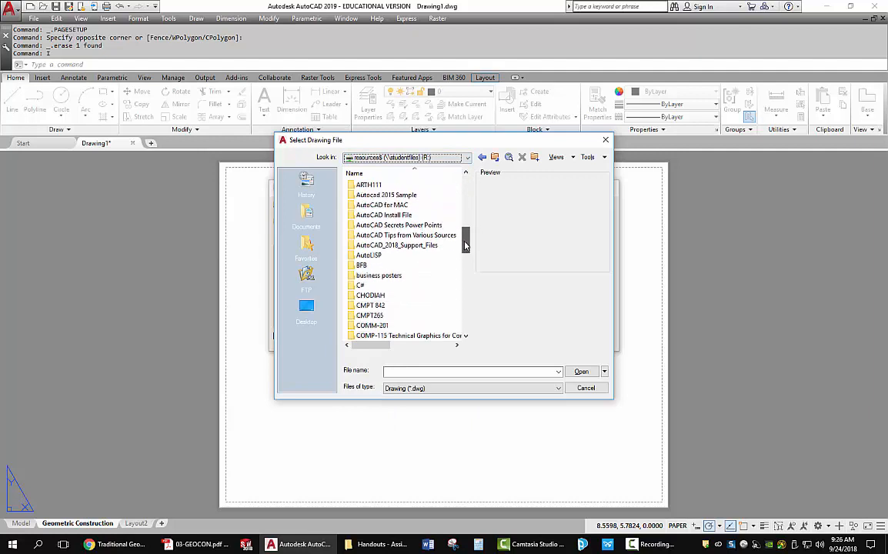
scroll(down, 3)
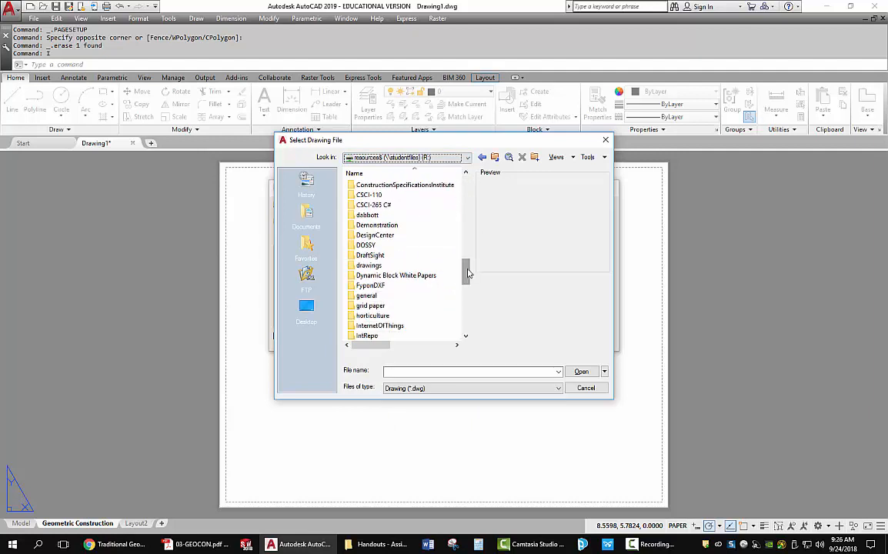
double_click(367, 296)
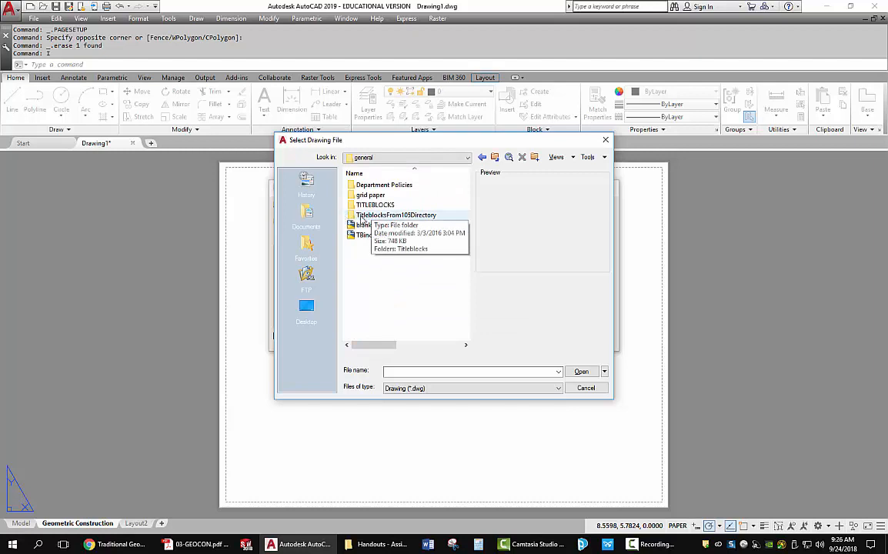
double_click(398, 216)
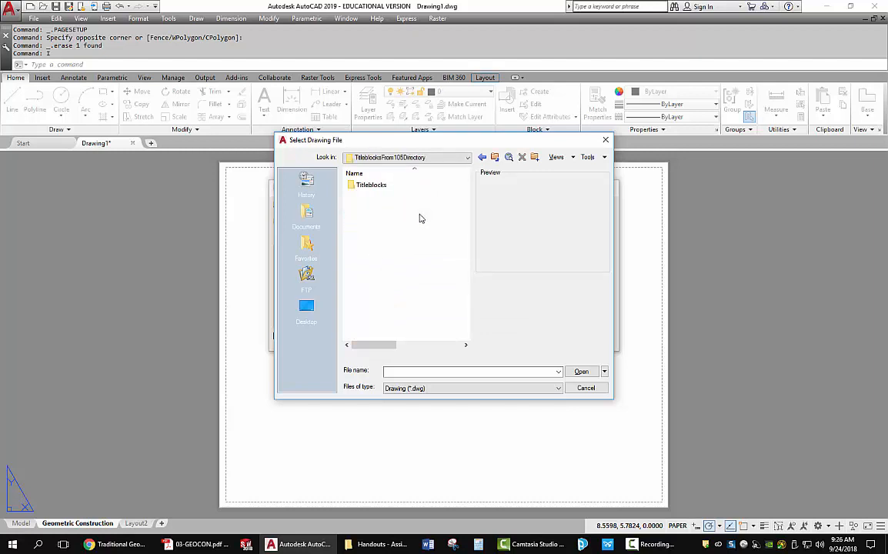
double_click(371, 185)
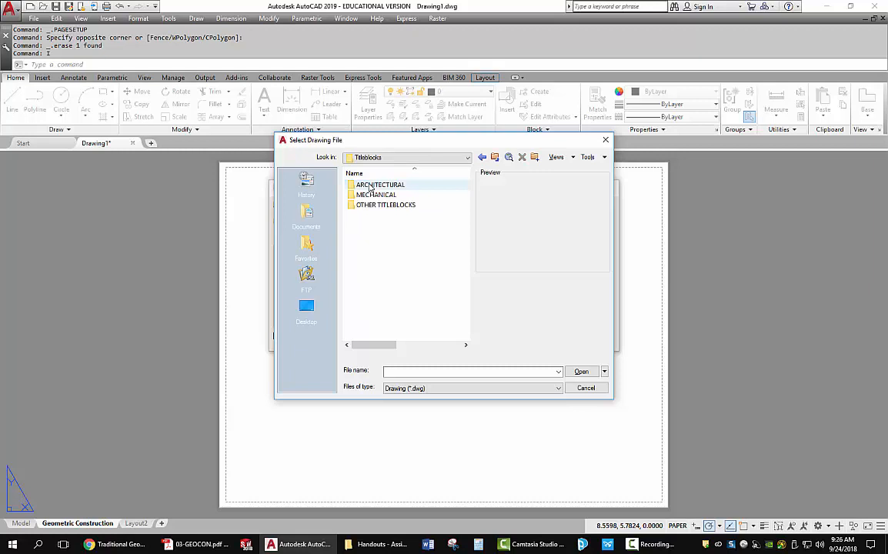
double_click(375, 194)
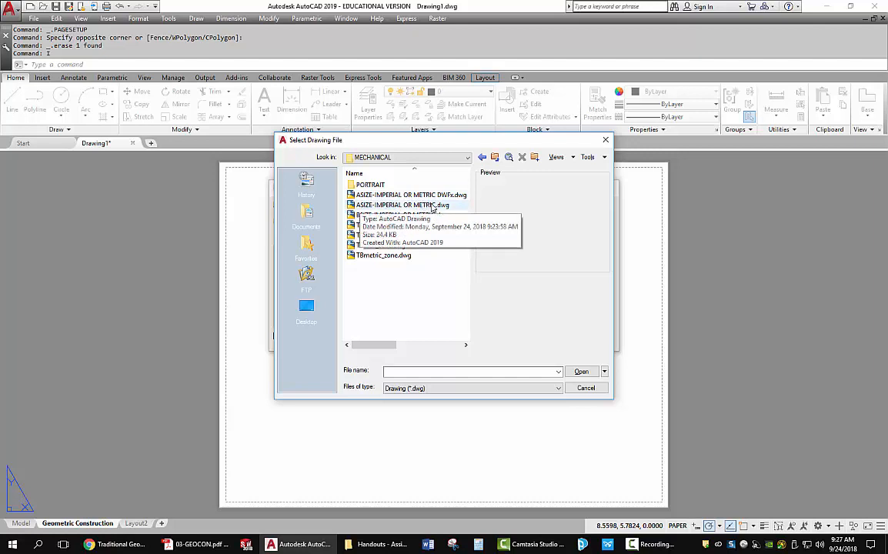
double_click(403, 204)
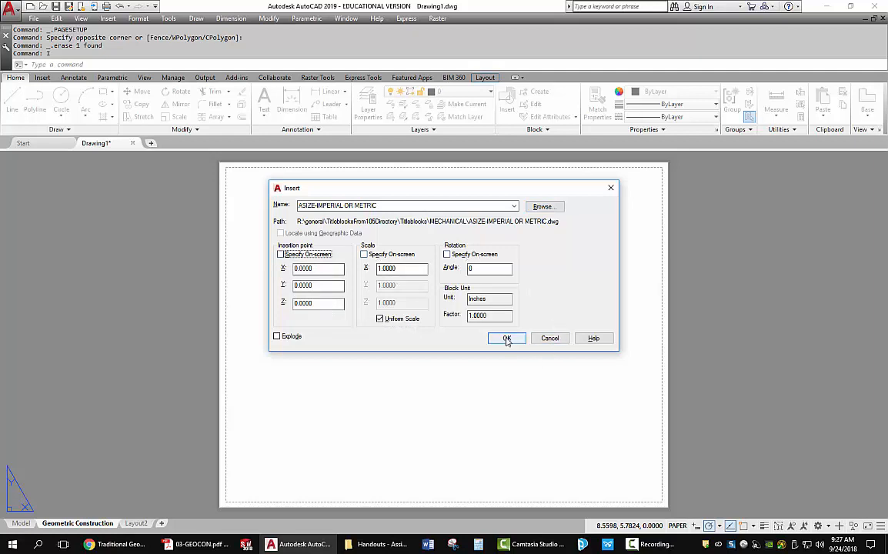
click(506, 339)
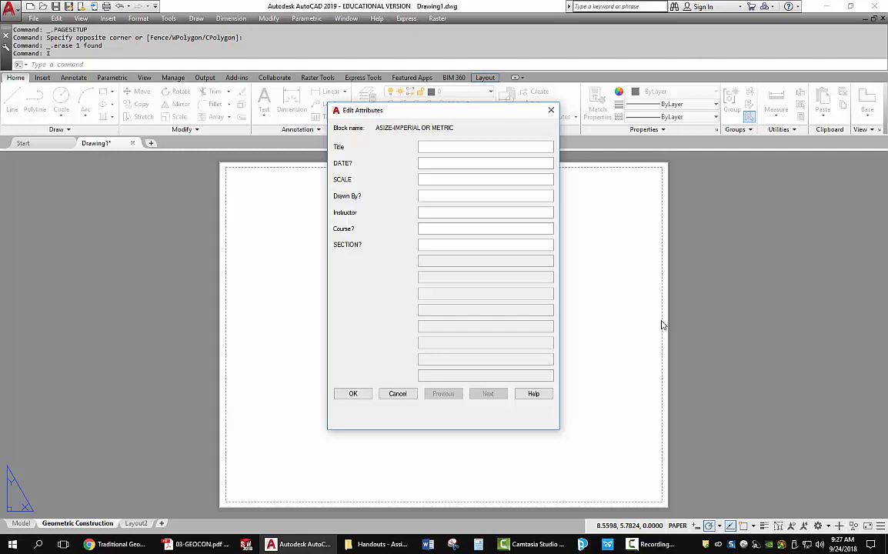
Step: Enter title GEOMETRIC CONSTRUCTION, date 9/25/2018 and scale NTS in the title block attributes
click(485, 146)
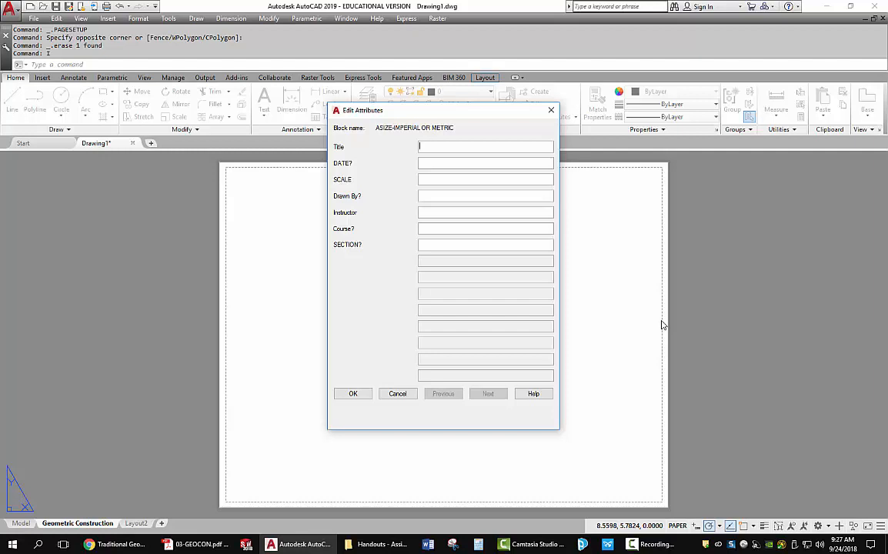
text(GEOMETRIC CONSTRUCTION)
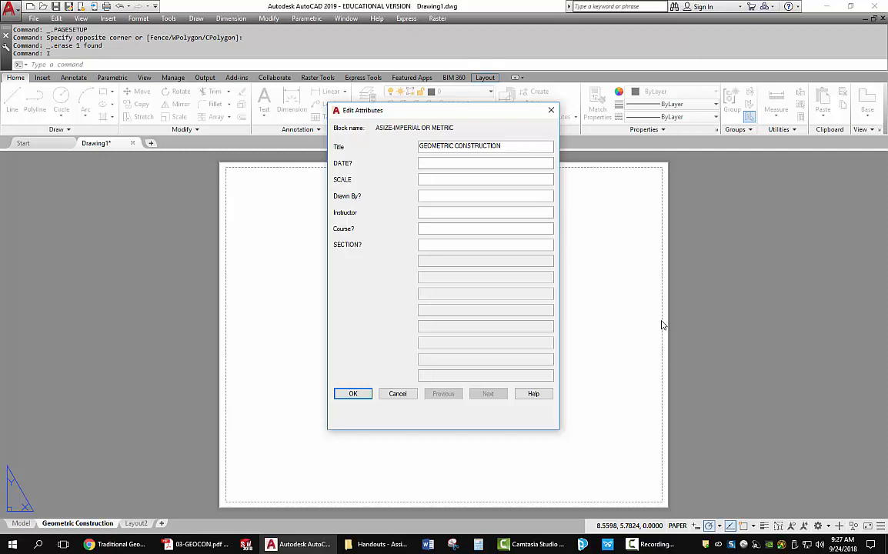
text(9/26/)
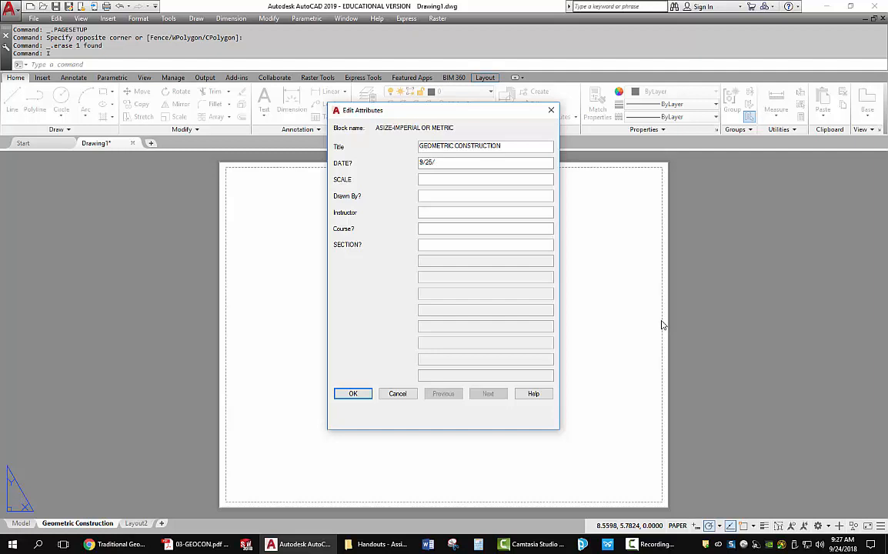
text(2018)
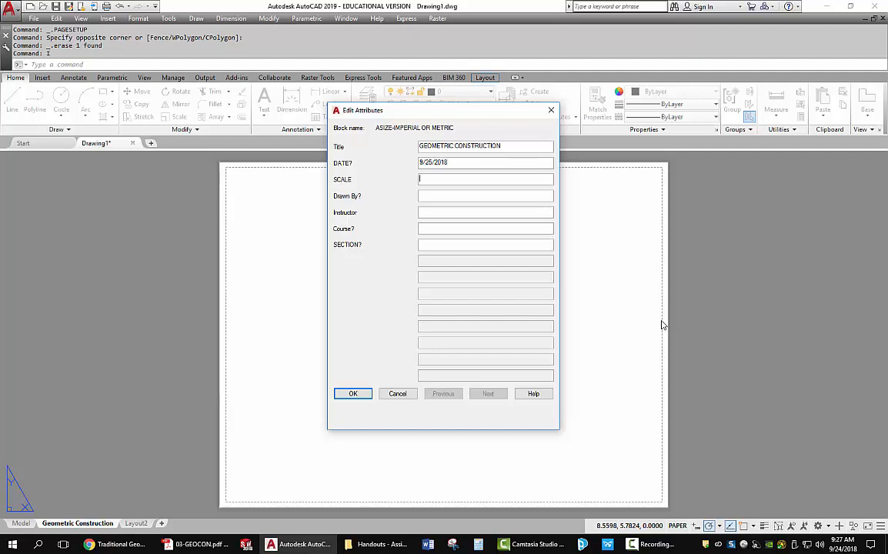
text(N)
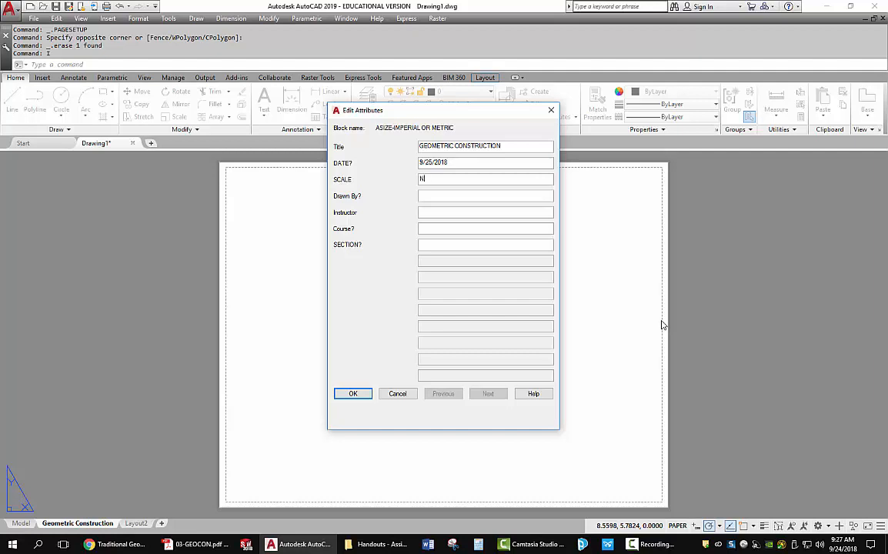
text(TS)
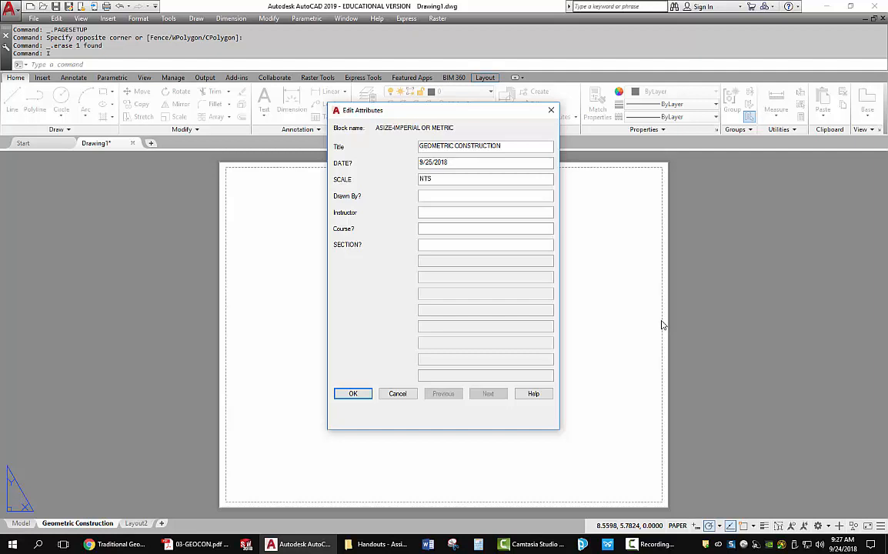
Step: Enter drawn by D.ABBOTT, instructor, course AEDD105 and section 01, then confirm the entries
click(487, 179)
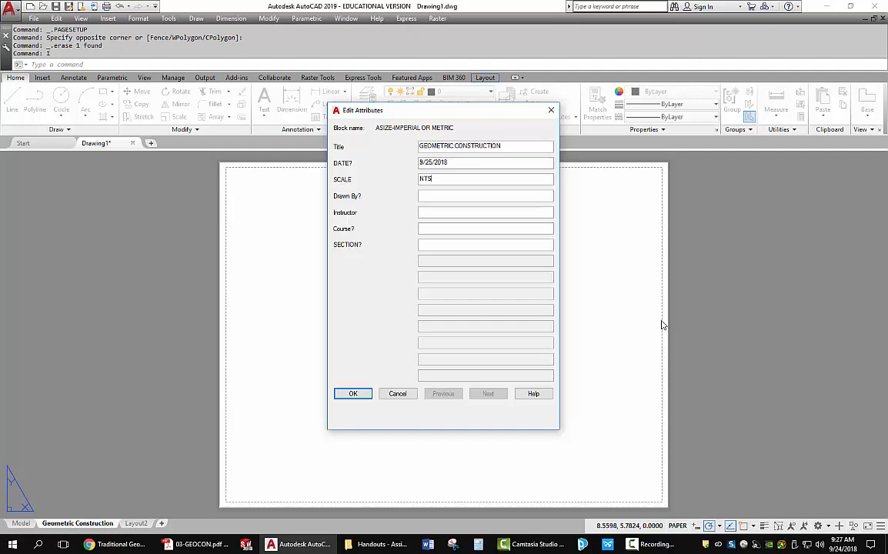
text(D)
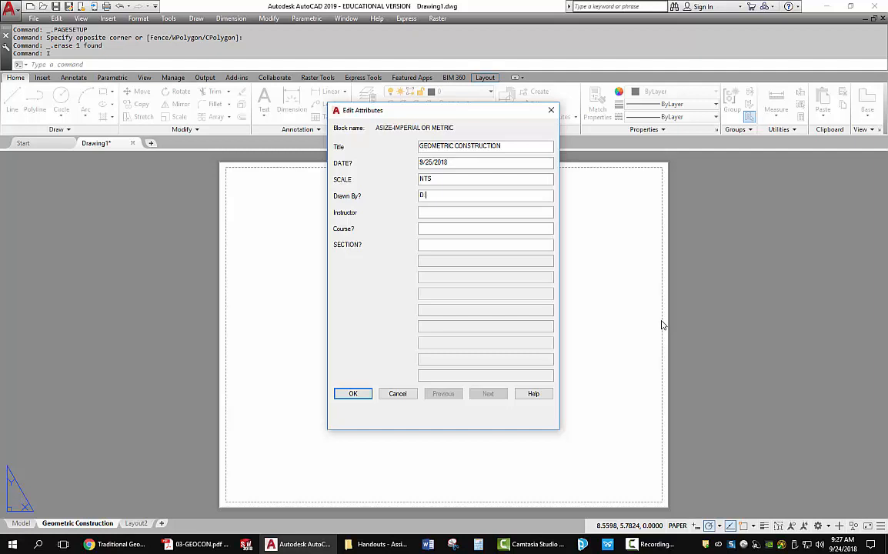
text(. ABBOTT)
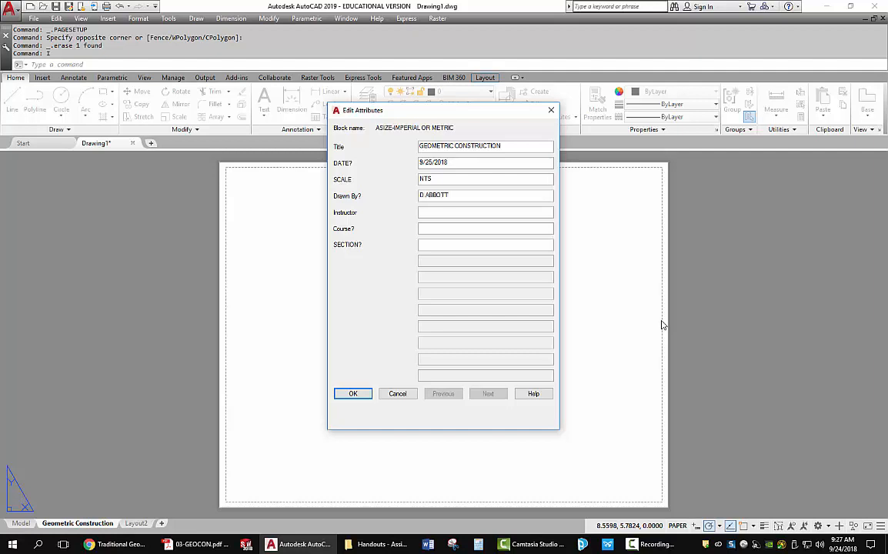
text(D.ABBOTT)
text(2)
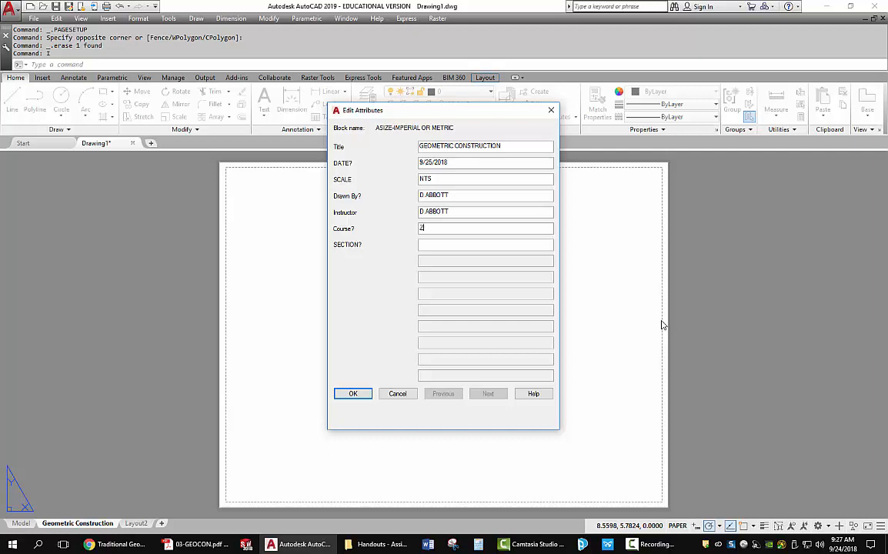
text(AEDD105)
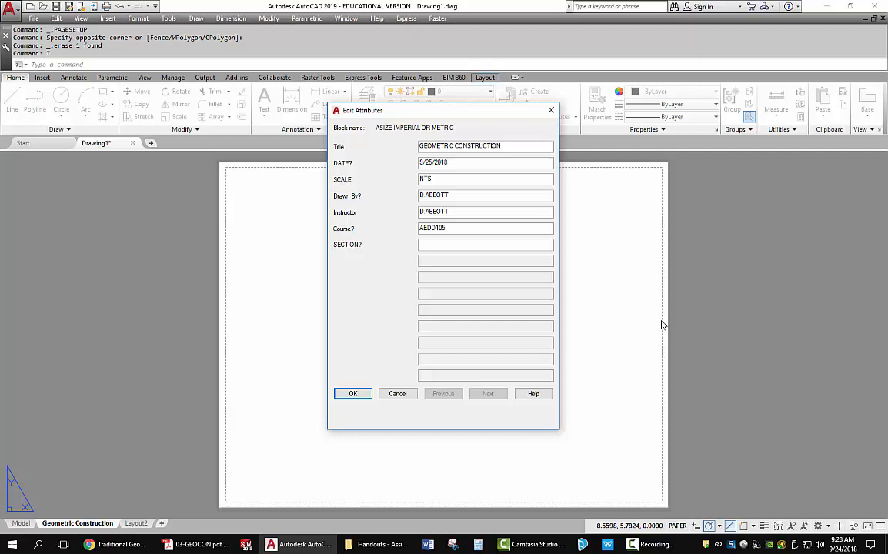
text(01)
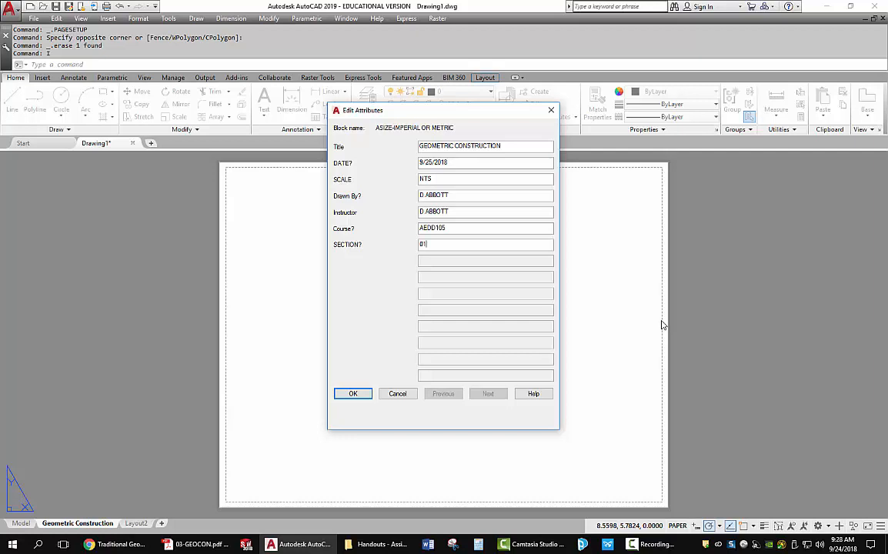
mouse_move(366, 425)
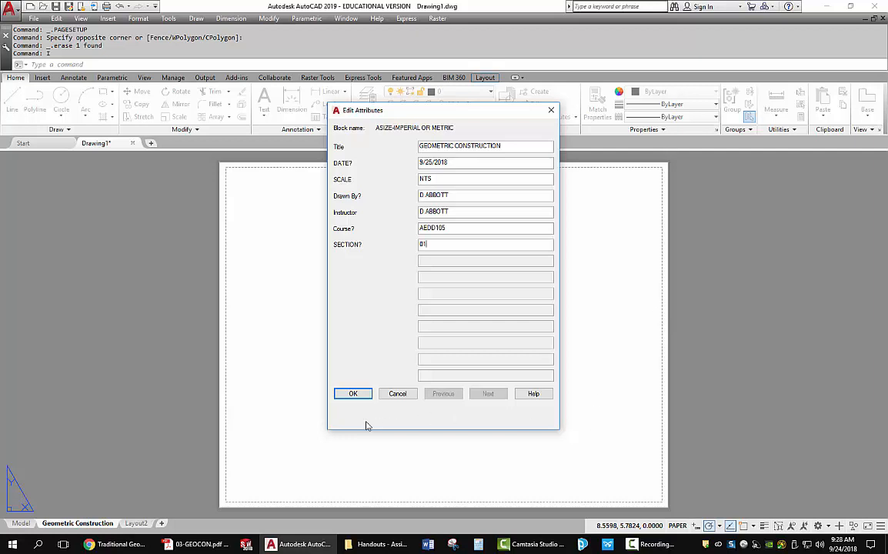
click(352, 394)
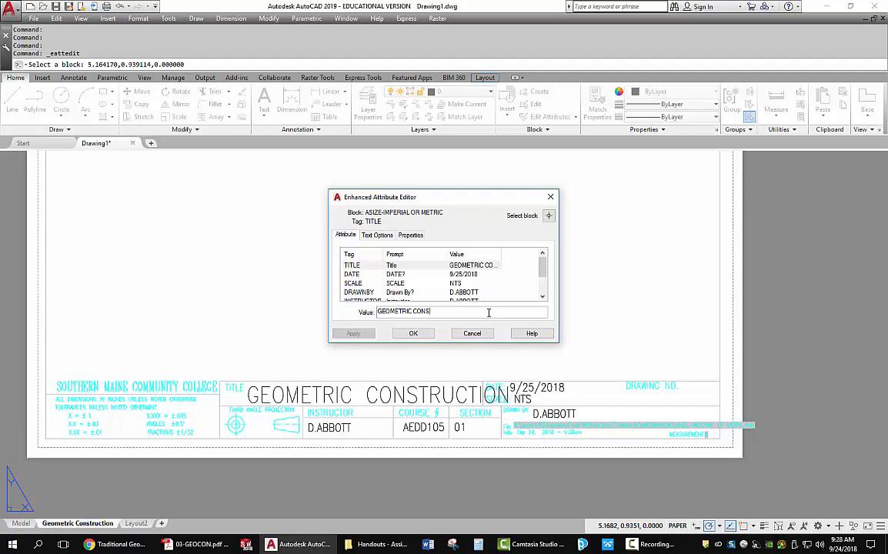
Step: Apply the revised title 'GEOMETRIC CON' in the Enhanced Attribute Editor and close it
click(353, 333)
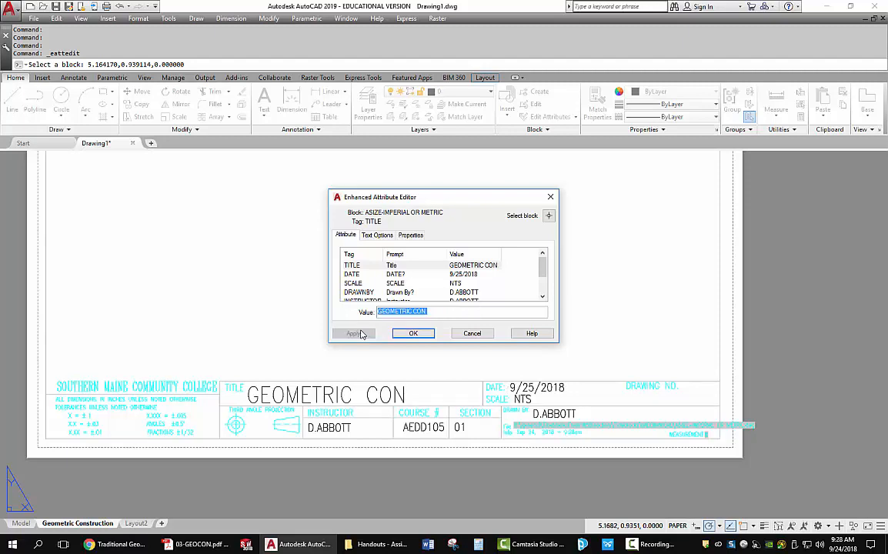
click(412, 333)
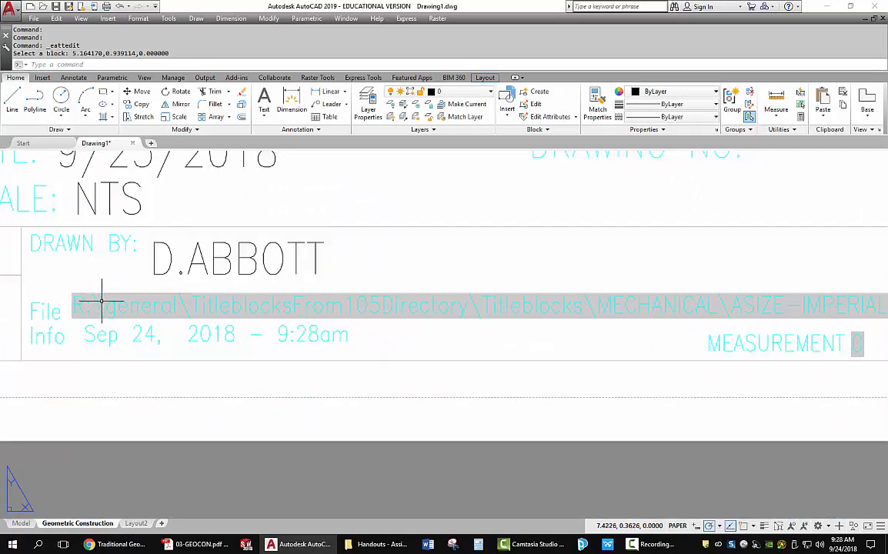
mouse_move(551, 305)
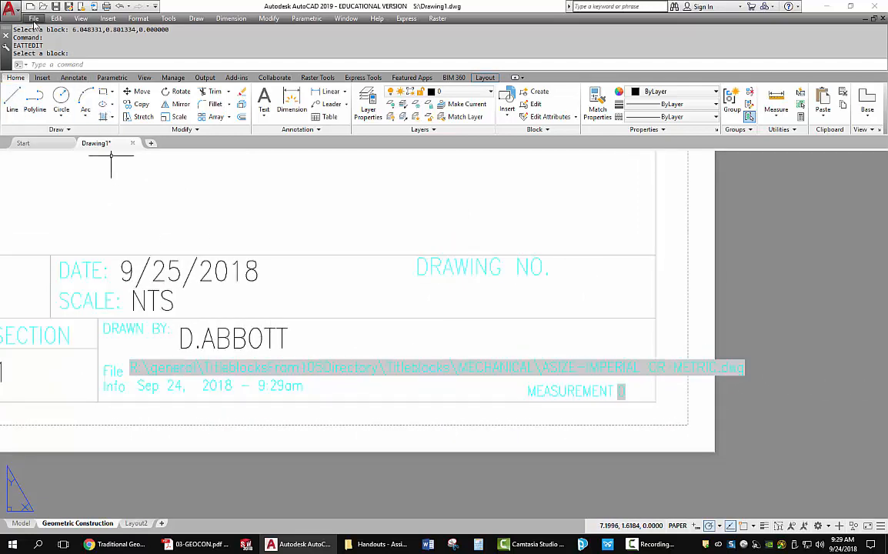
Step: Save the drawing as S:\GEOMETRIC.dwg via Save Drawing As
click(33, 19)
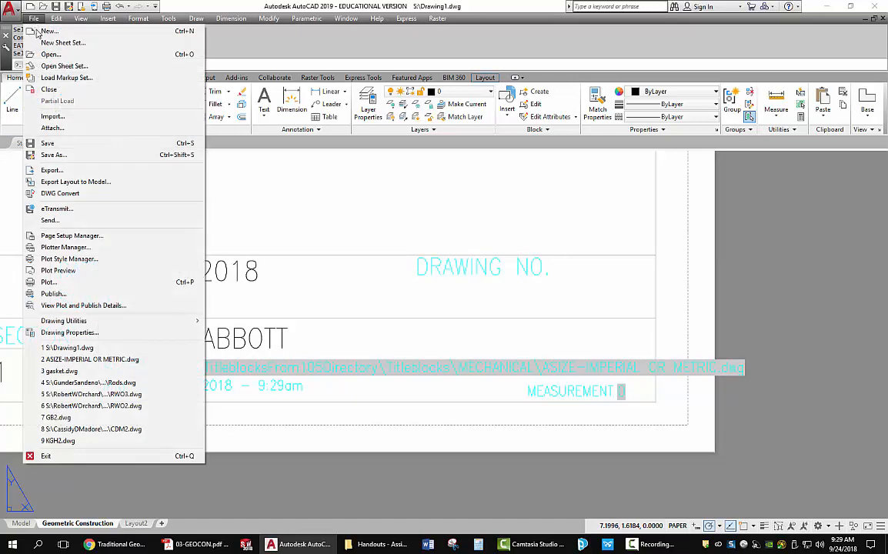
click(54, 154)
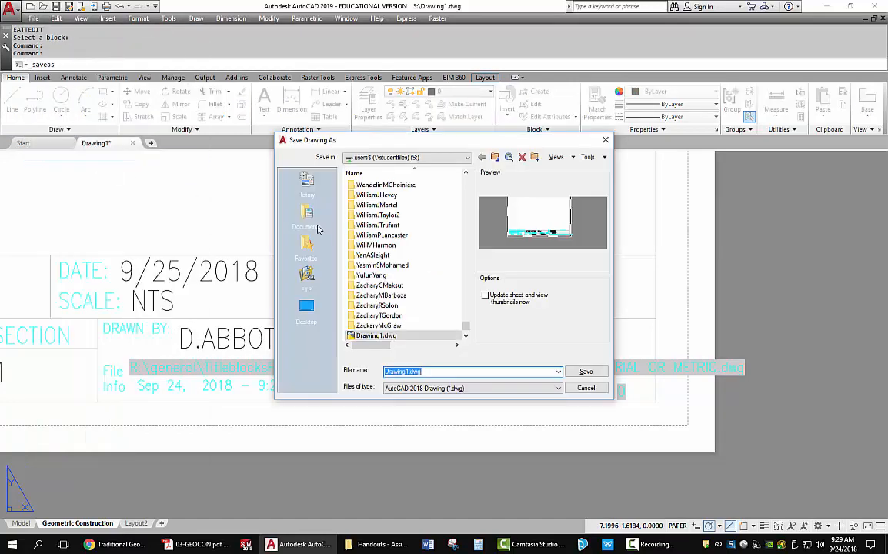
click(375, 245)
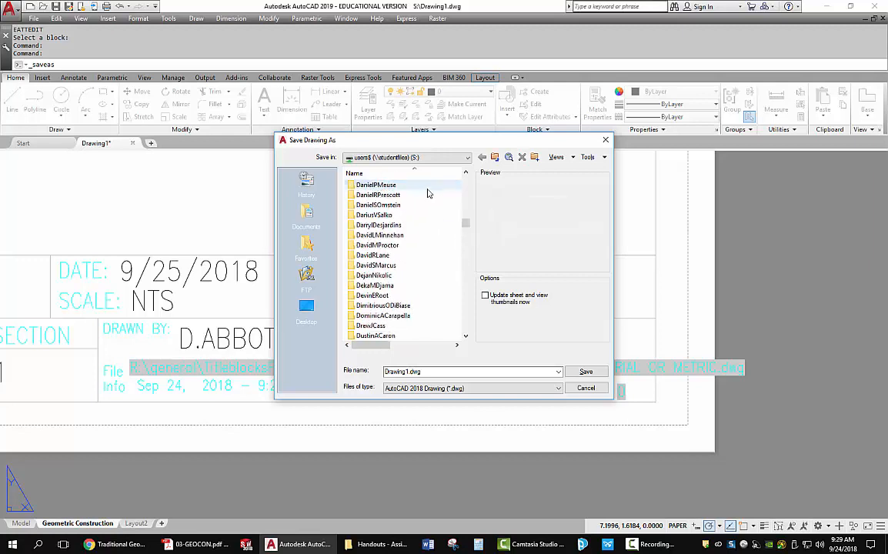
double_click(375, 184)
text(S:\GEOMETR)
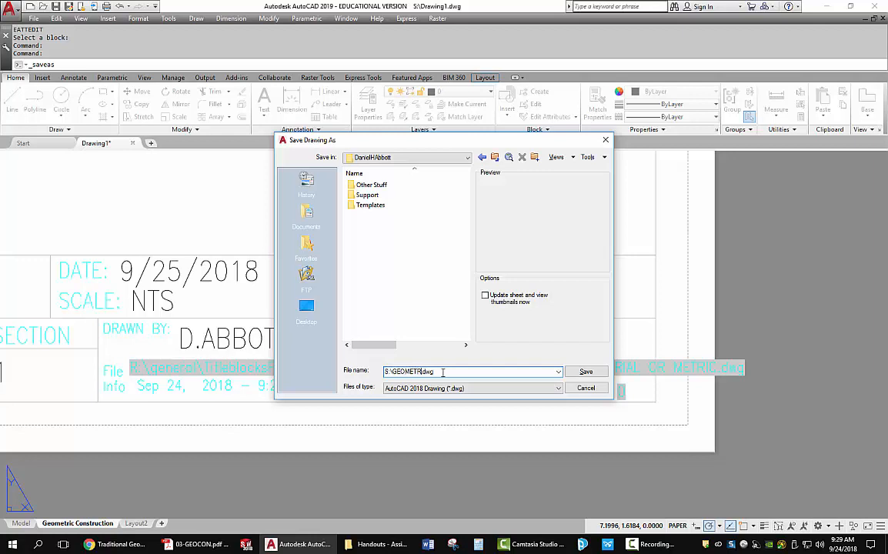
triple_click(409, 371)
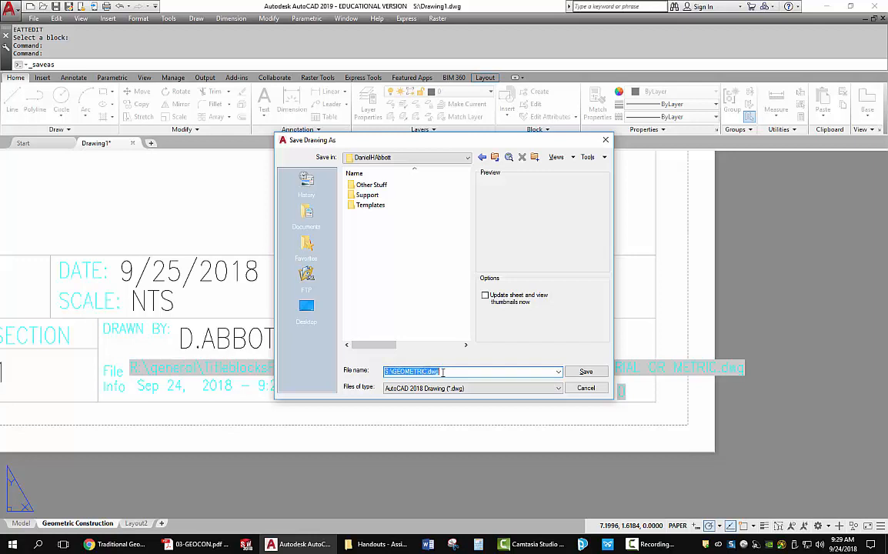
click(585, 371)
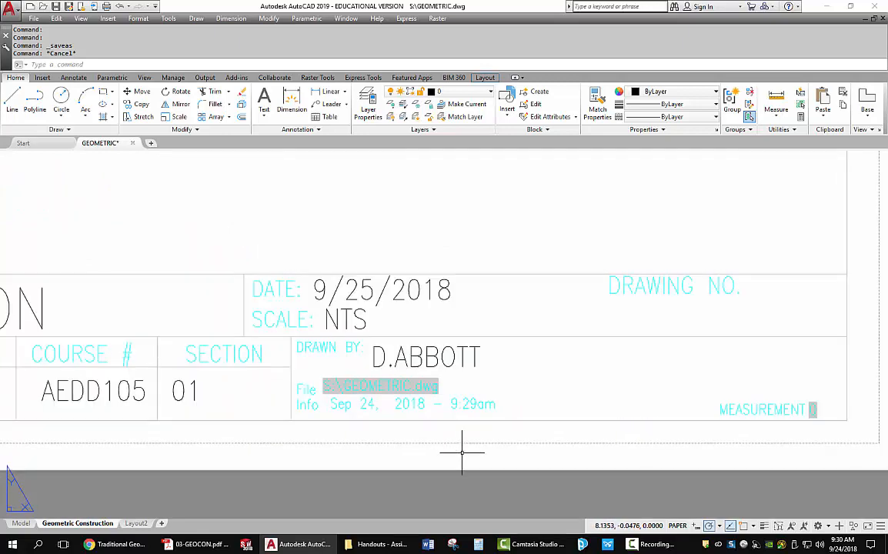
mouse_move(408, 306)
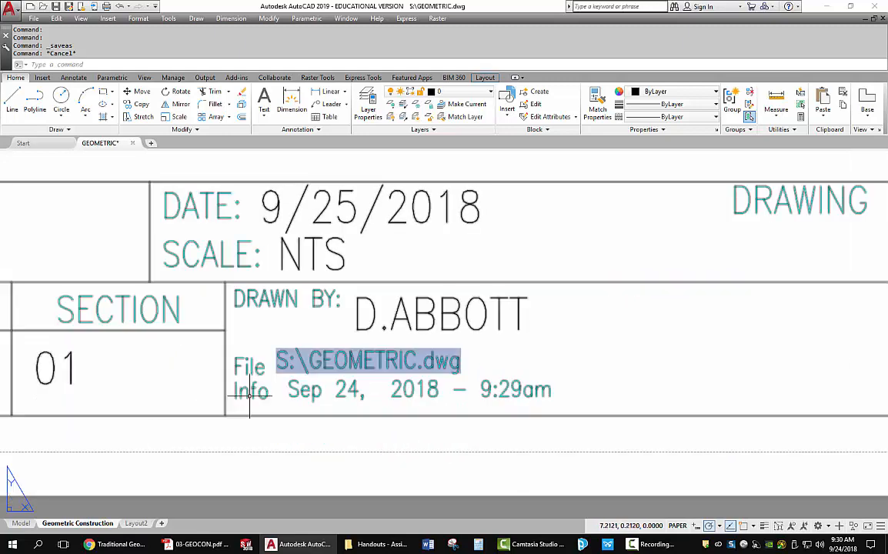
mouse_move(458, 388)
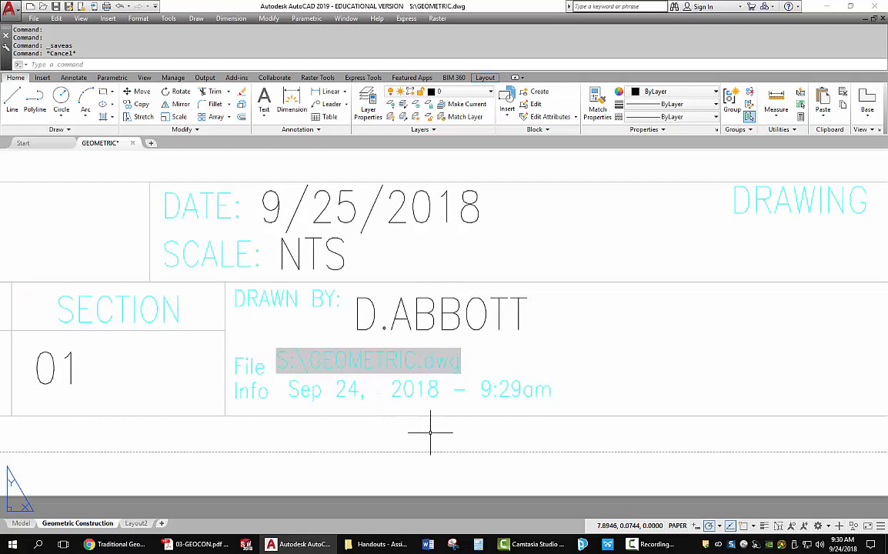
Step: Zoom out from the title block's File field to show the full layout sheet
scroll(down, 3)
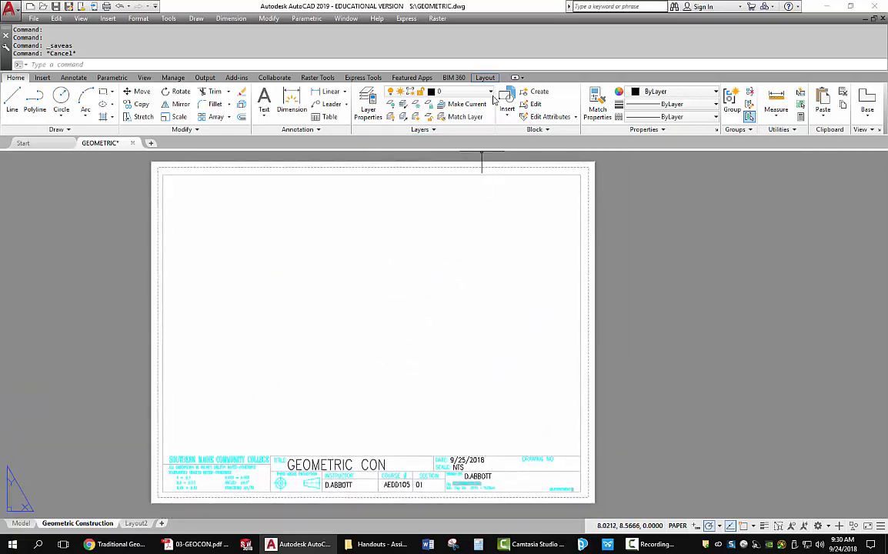
Step: Make 'construction' the current layer and draw lines along the top and right border edges
click(452, 91)
text(L)
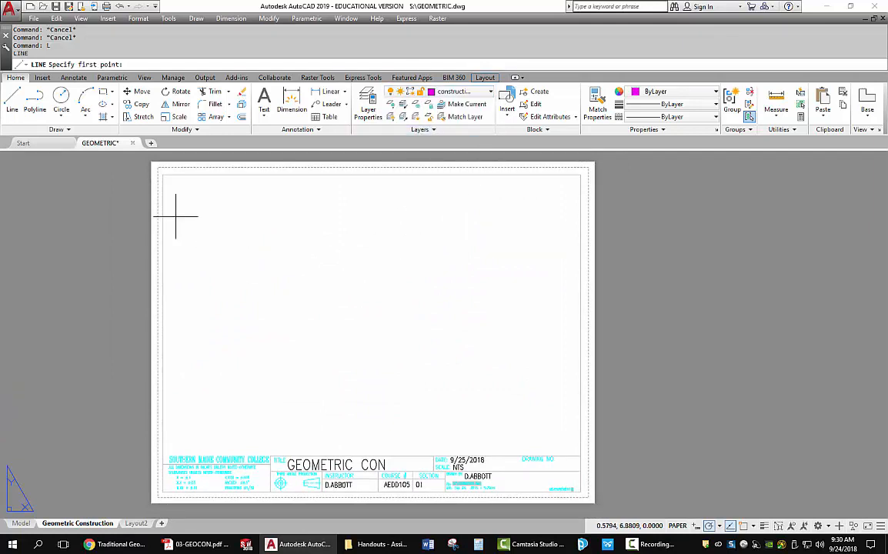
mouse_move(178, 200)
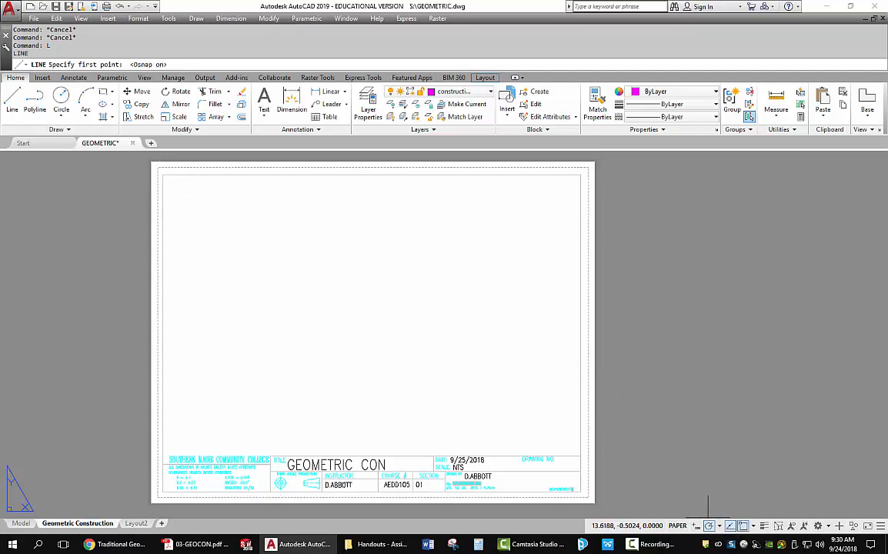
click(162, 176)
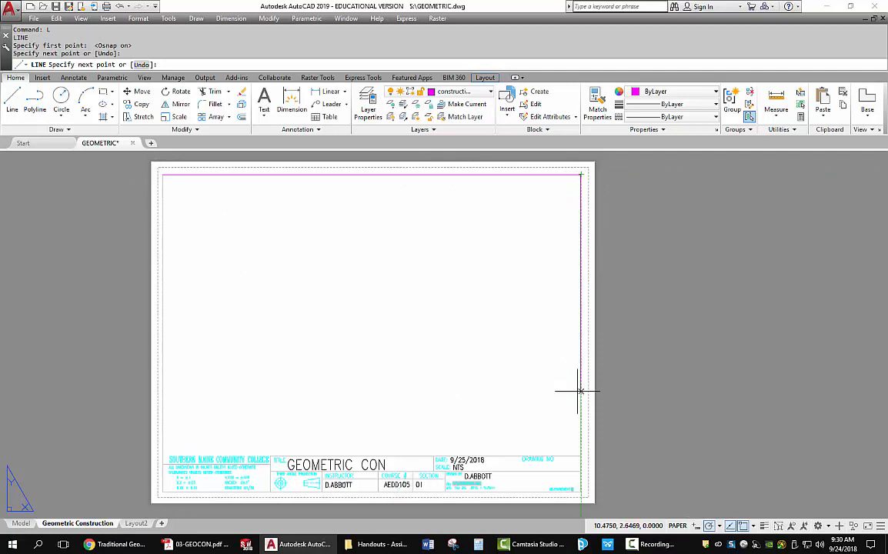
key(Escape)
text(DIVIDE)
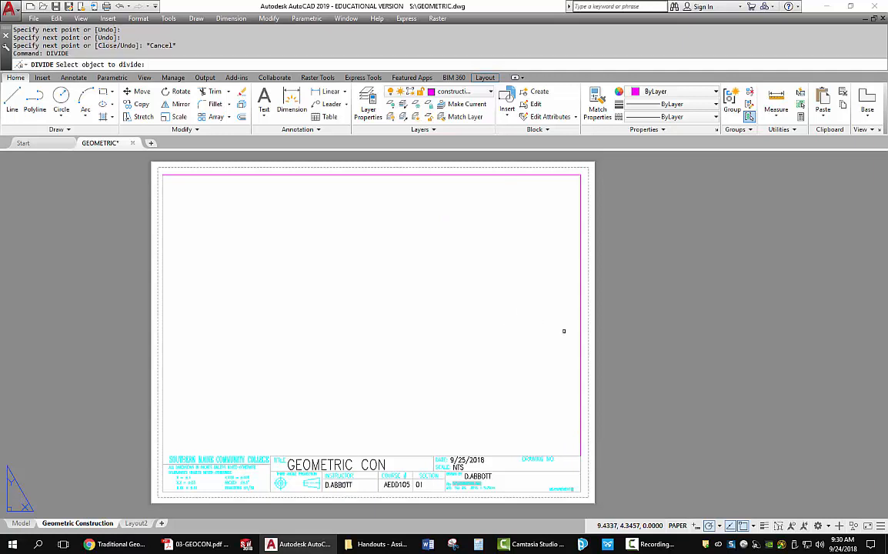
Step: Divide a border construction line into 3 equal segments
click(373, 175)
text(3)
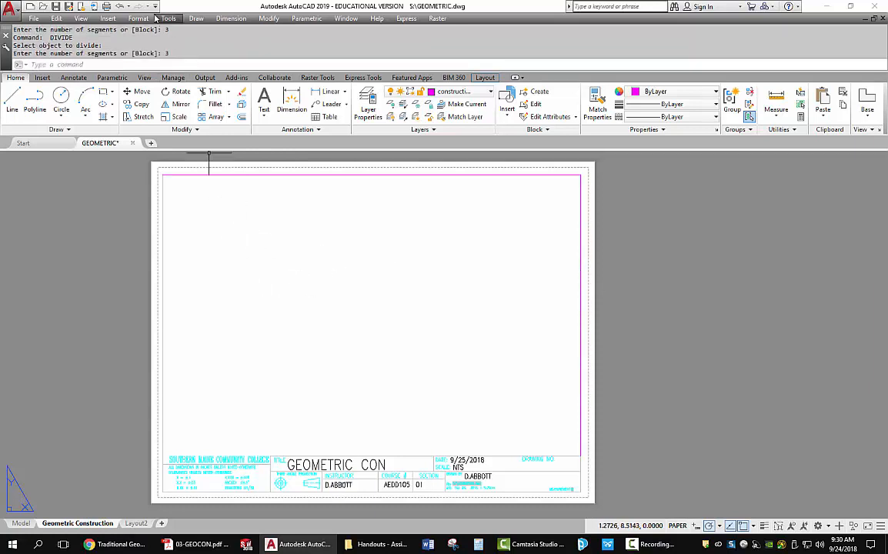
click(139, 19)
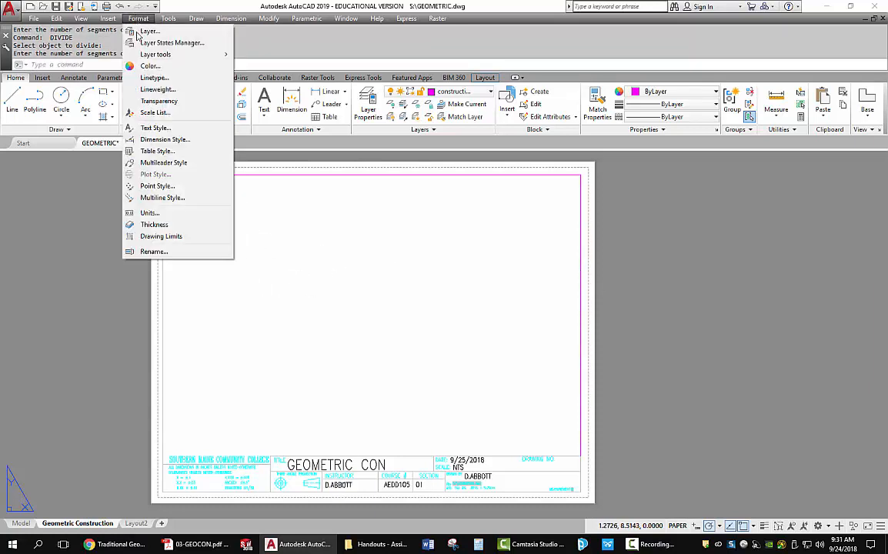
Step: Set the point style to the X mark so the division points show along both construction lines
click(157, 185)
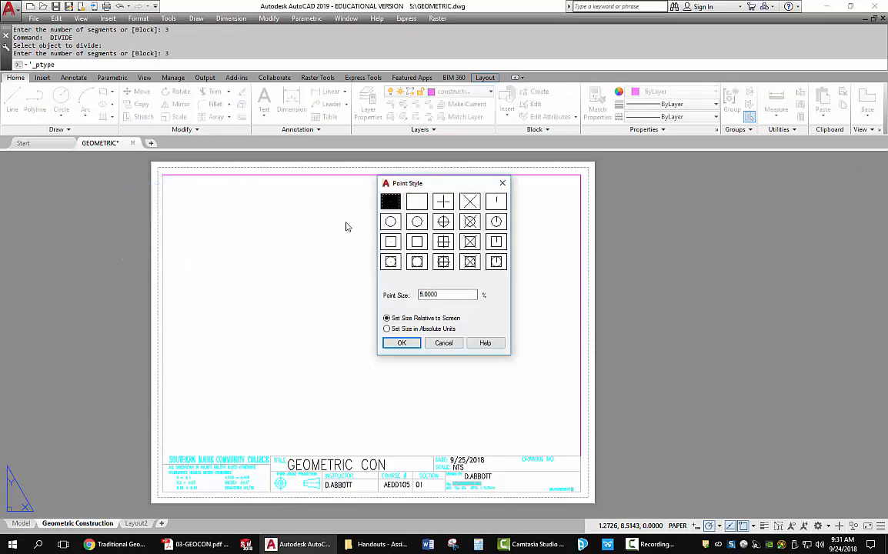
click(469, 200)
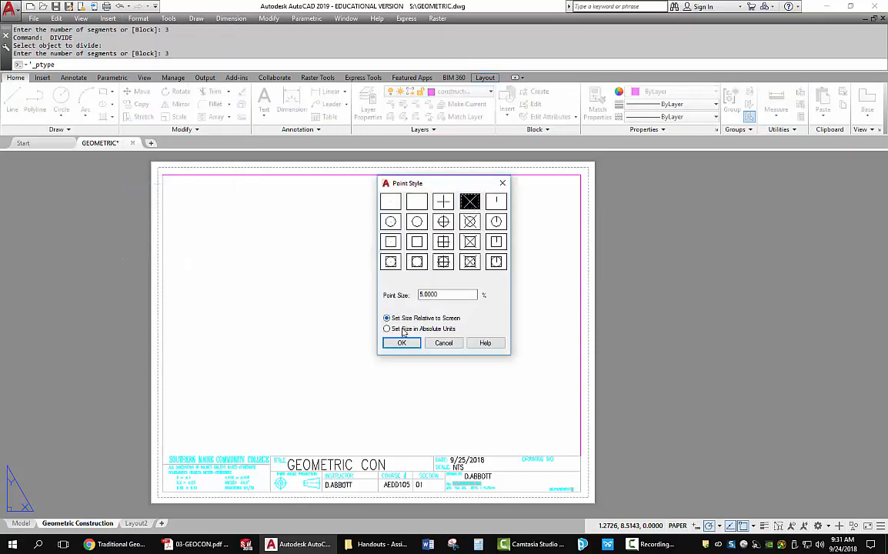
click(400, 342)
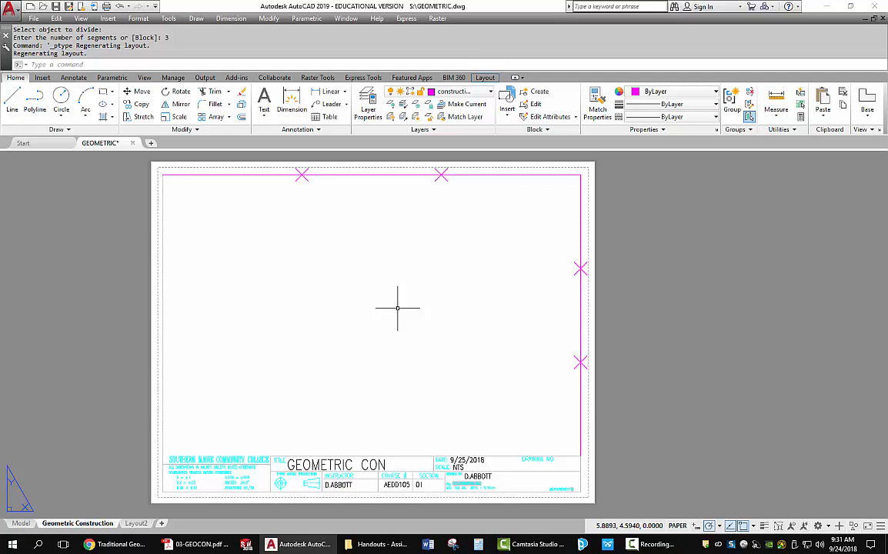
mouse_move(400, 306)
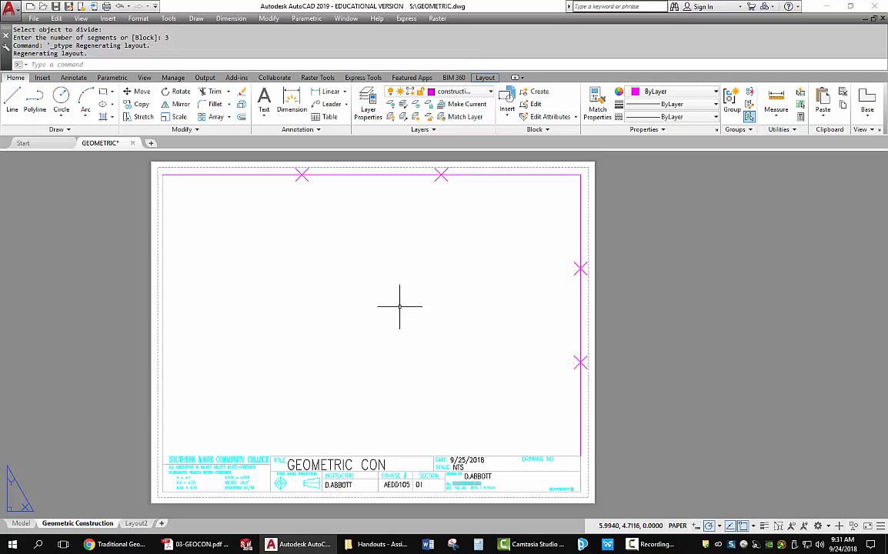
text(MV)
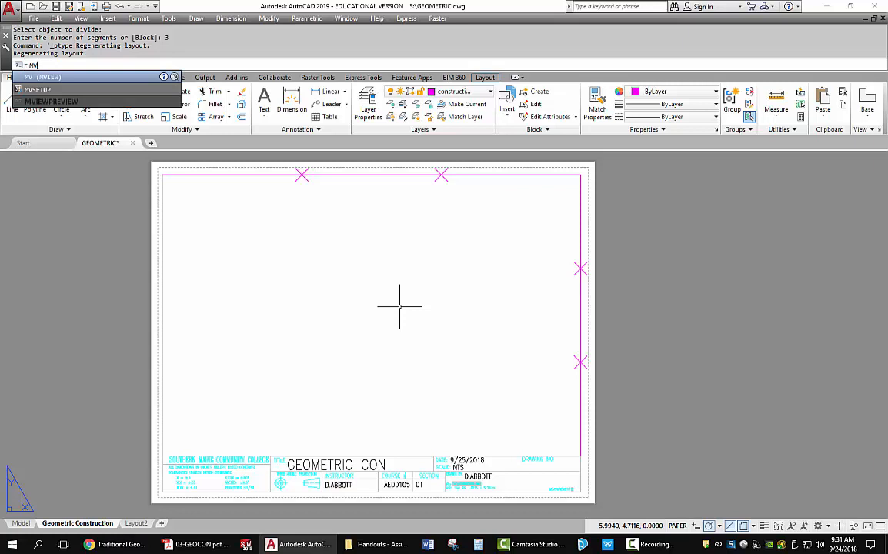
Step: Create a viewport in the top-right third, snapping both corners to division points with Node
key(enter)
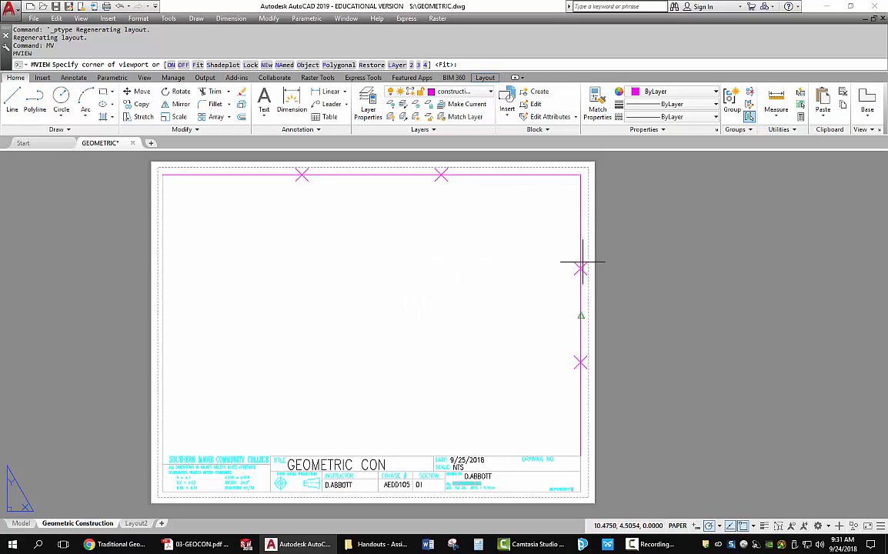
mouse_move(486, 237)
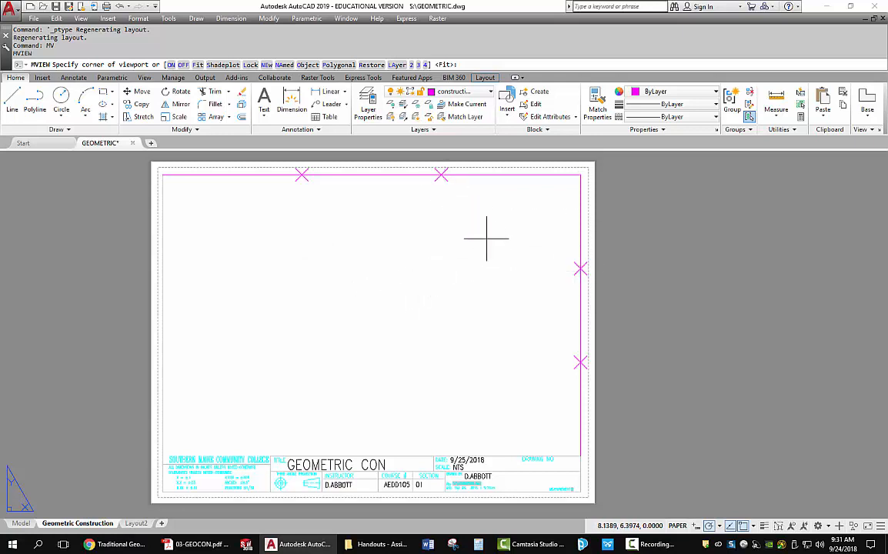
right_click(484, 237)
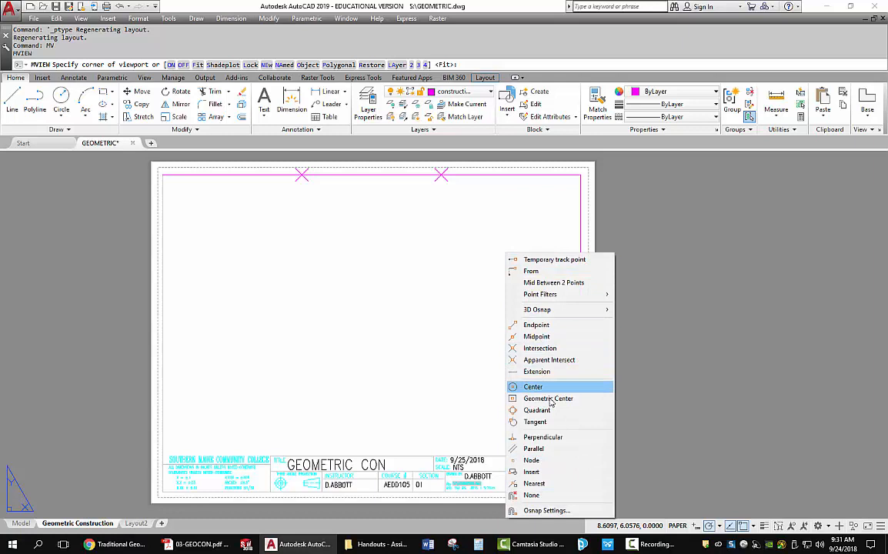
click(531, 458)
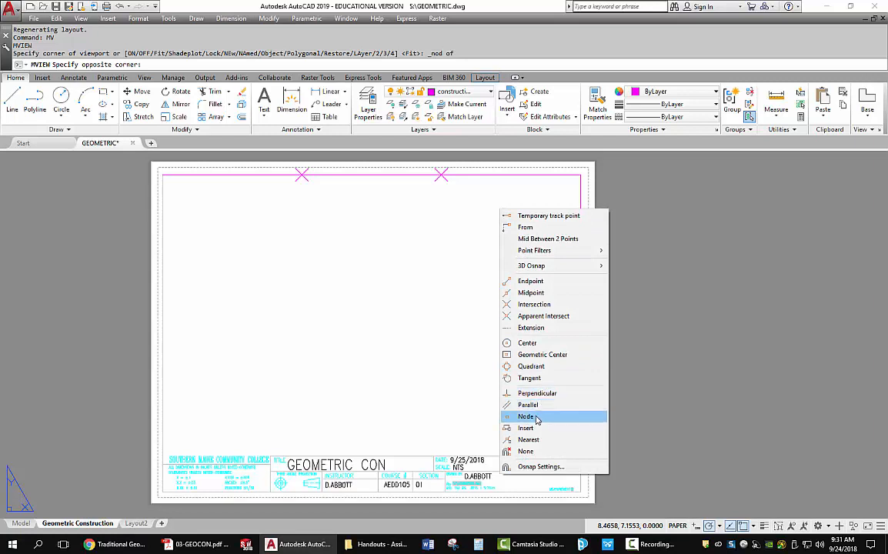
click(527, 415)
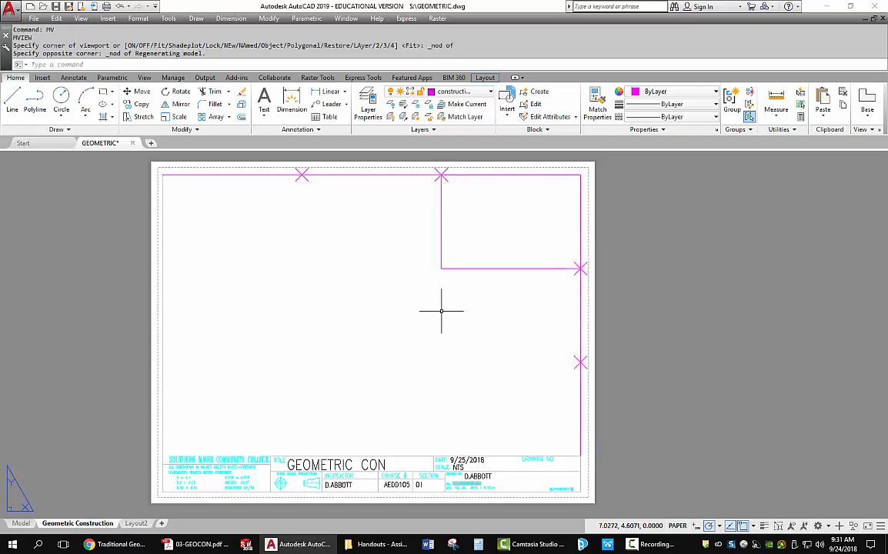
Step: Colour the VPORTS layer yellow so the viewport gets a yellow outline
key(Escape)
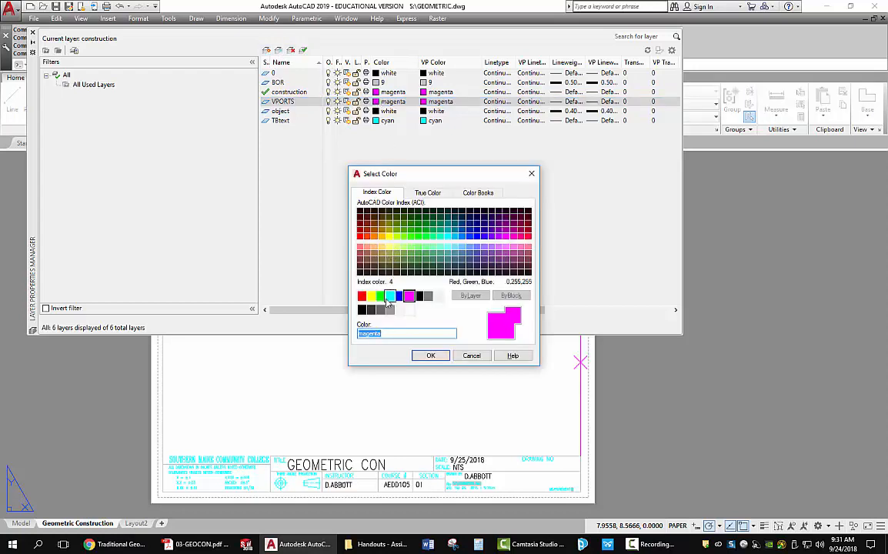
click(431, 354)
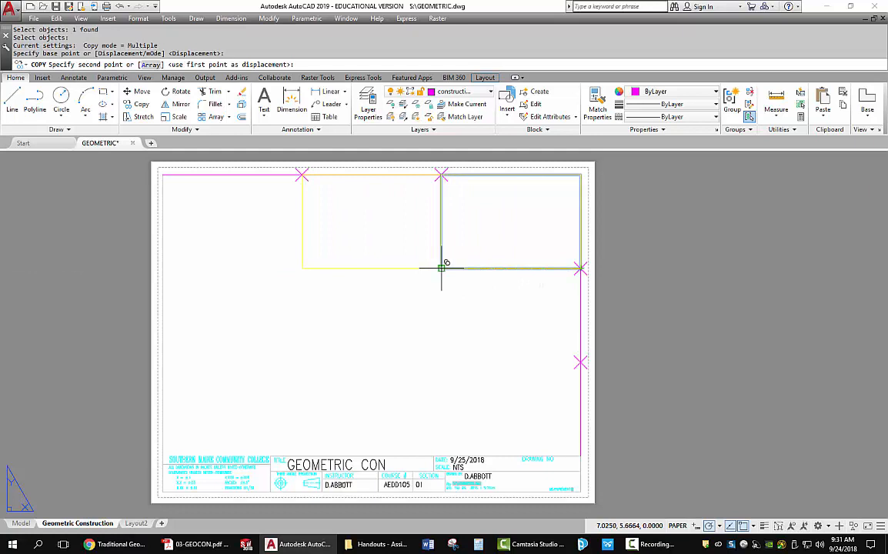
Step: End the viewport copying, leaving yellow viewports in all grid cells
key(Escape)
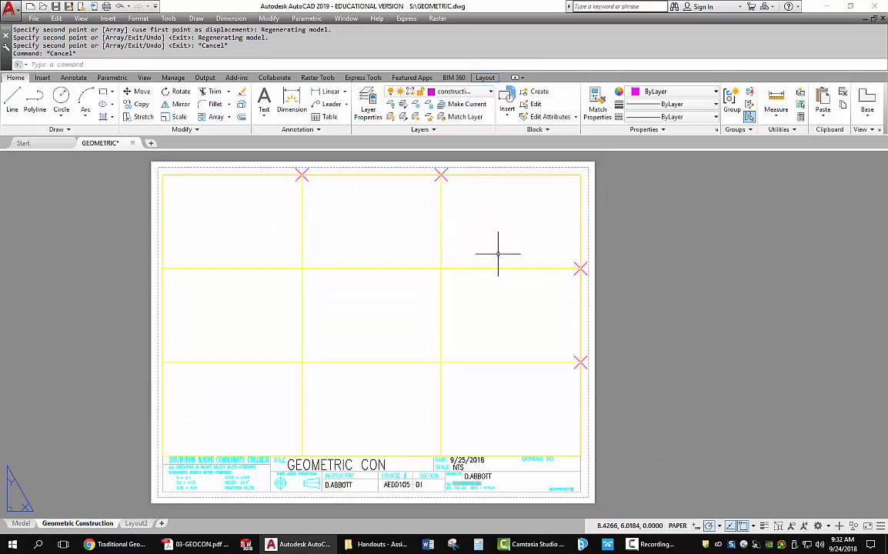
mouse_move(252, 233)
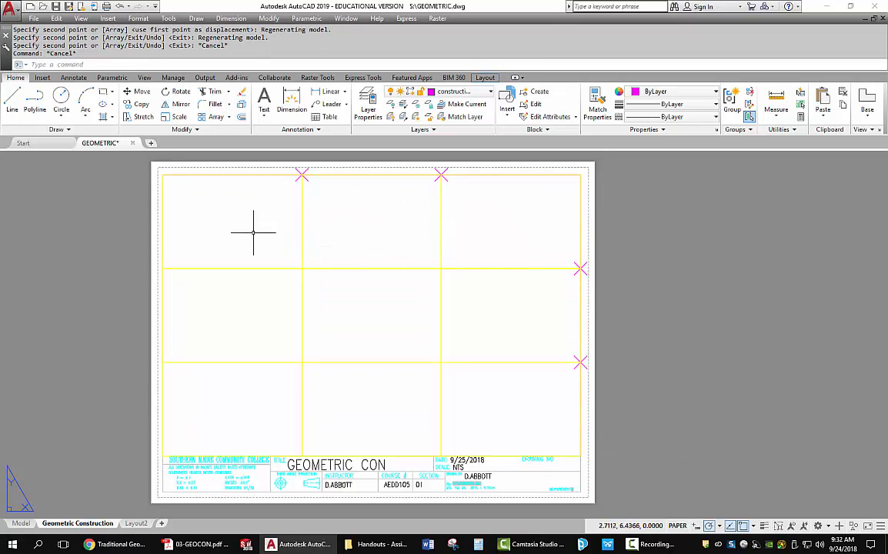
mouse_move(247, 232)
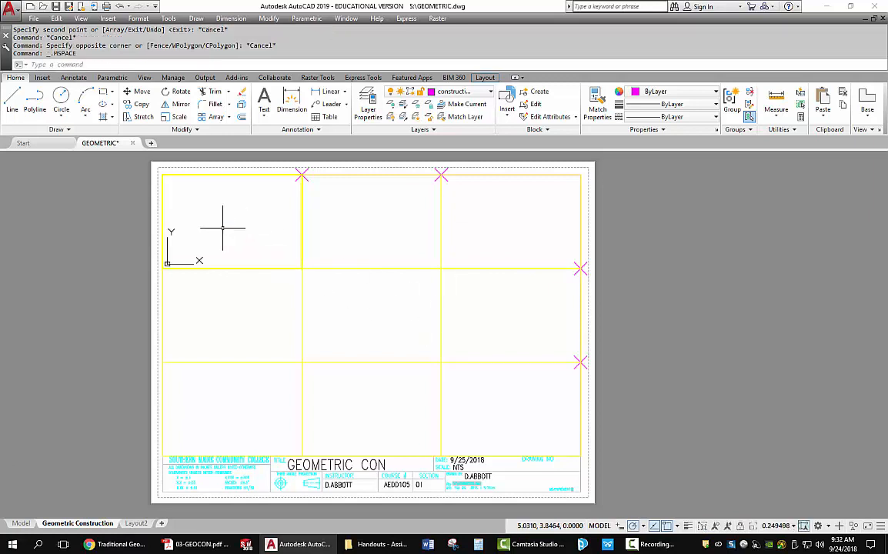
mouse_move(644, 418)
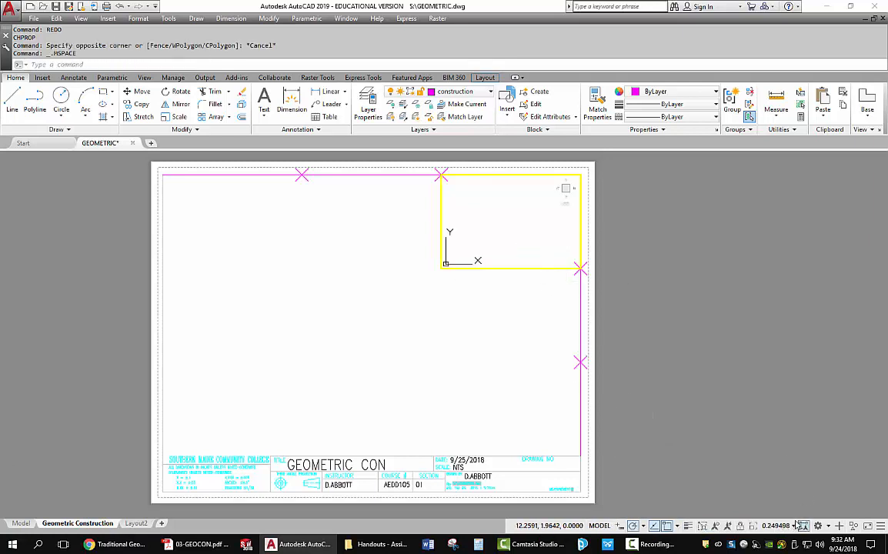
mouse_move(779, 237)
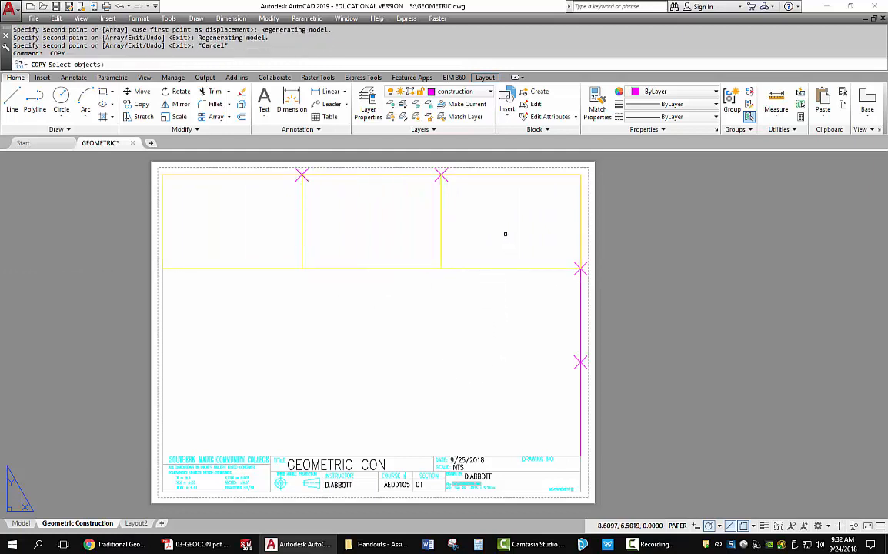
click(164, 256)
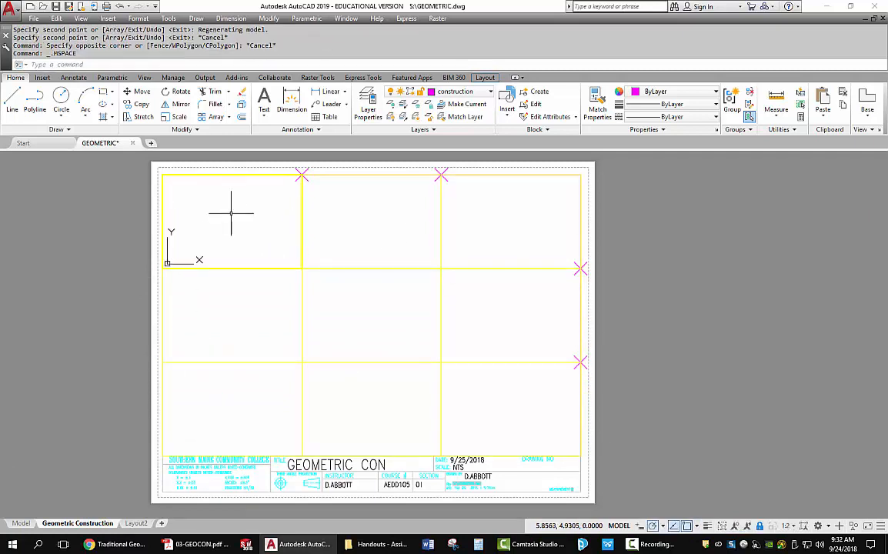
mouse_move(239, 184)
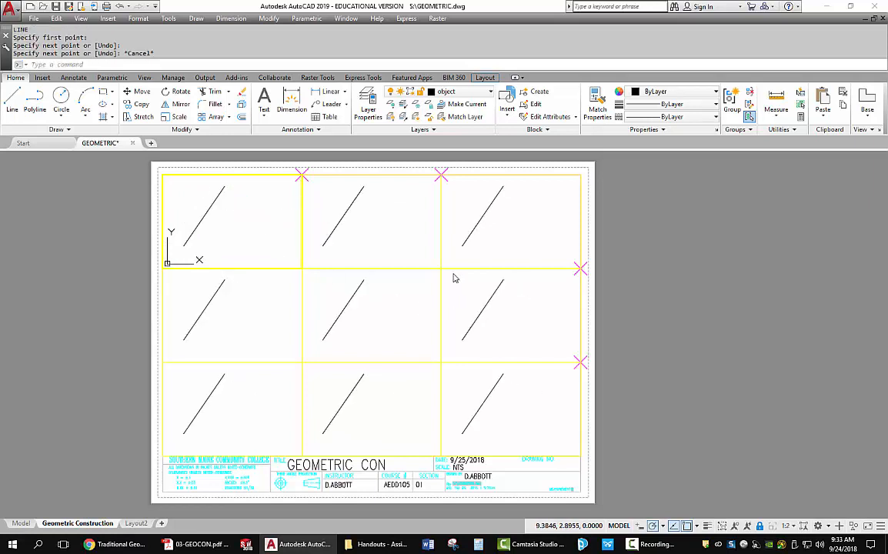
mouse_move(380, 231)
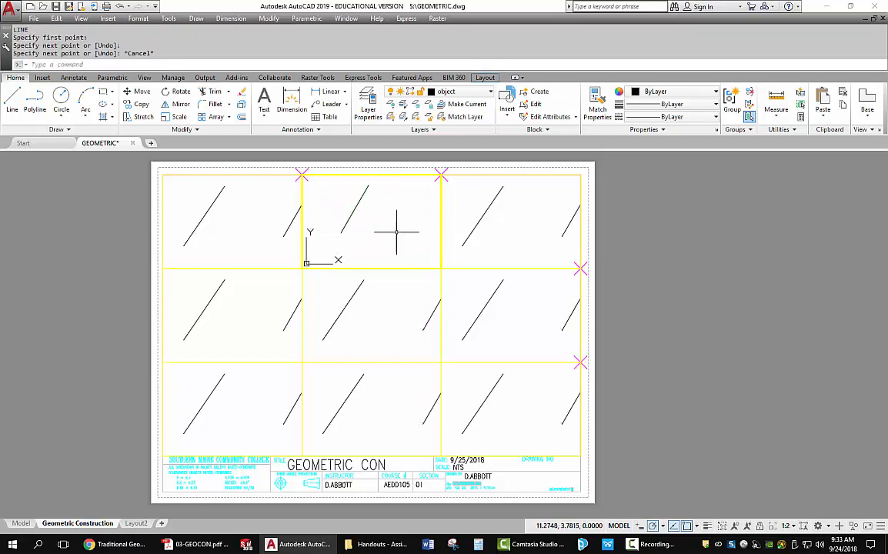
mouse_move(403, 229)
text(L)
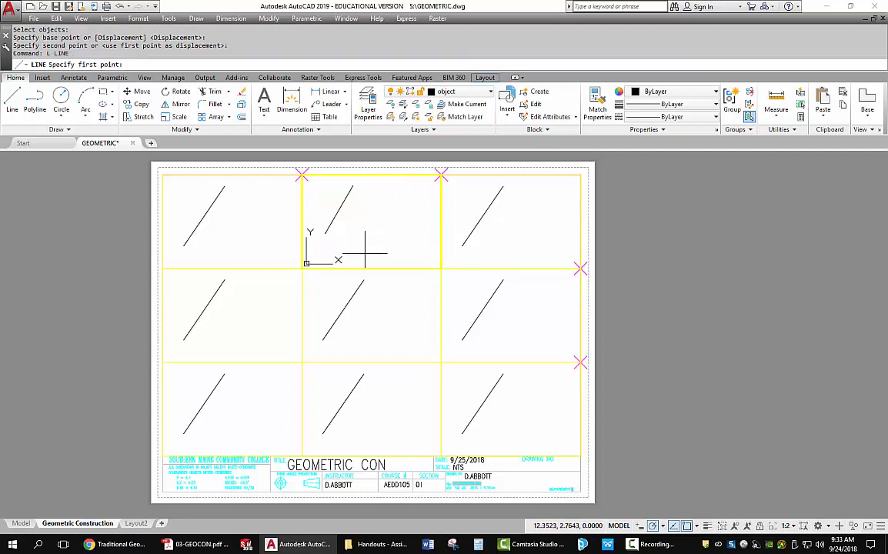
Step: Start a second line inside the top-middle viewport cell
click(367, 254)
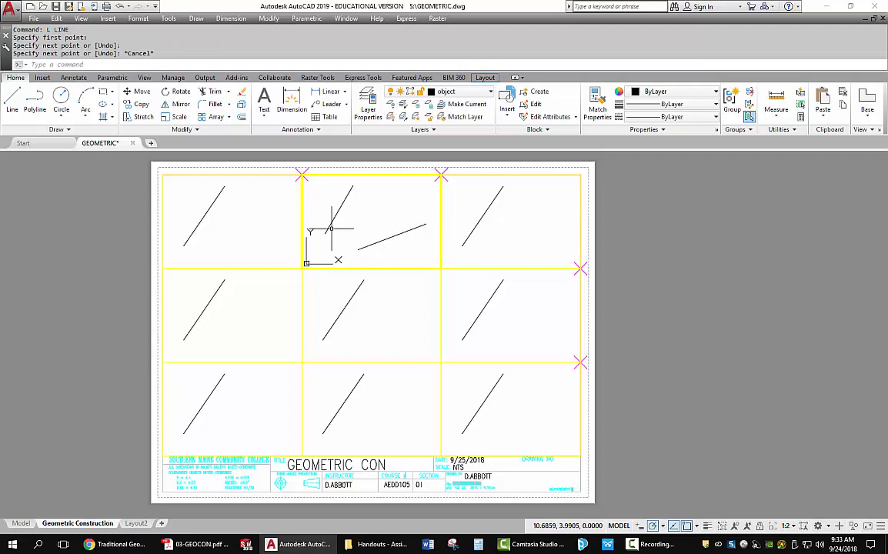
mouse_move(382, 244)
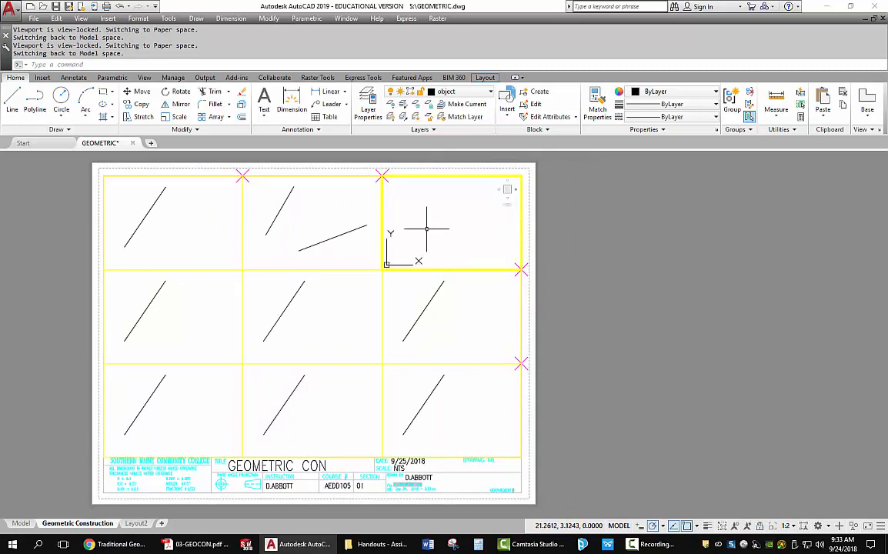
mouse_move(440, 194)
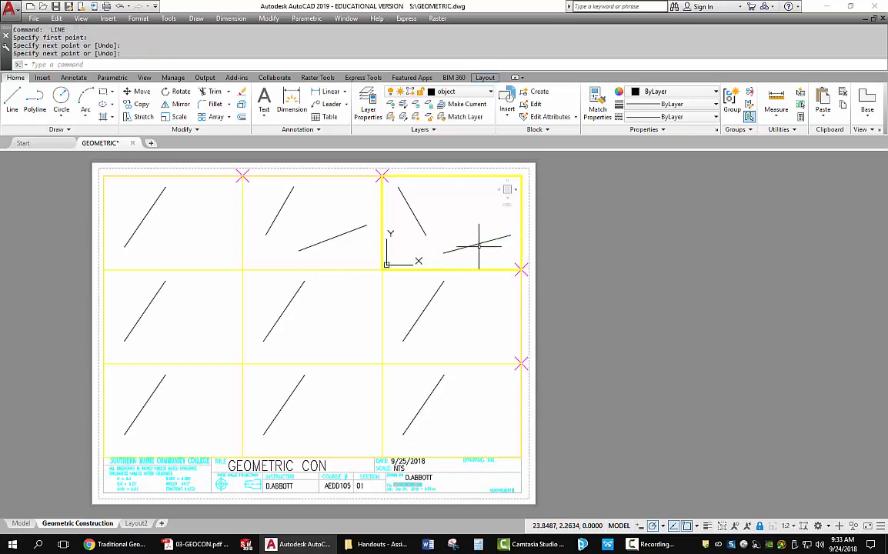
mouse_move(480, 246)
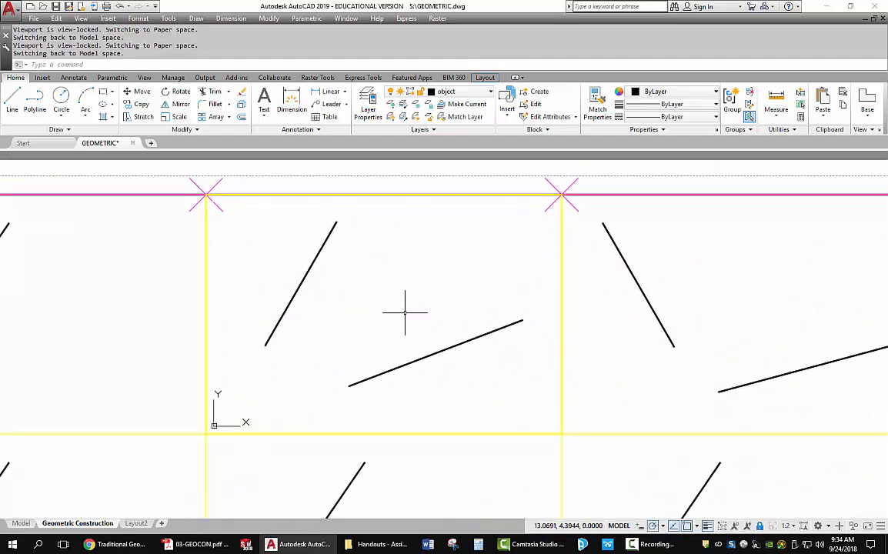
Step: On the construction layer, offset the steep line by 1 to its lower right
text(o)
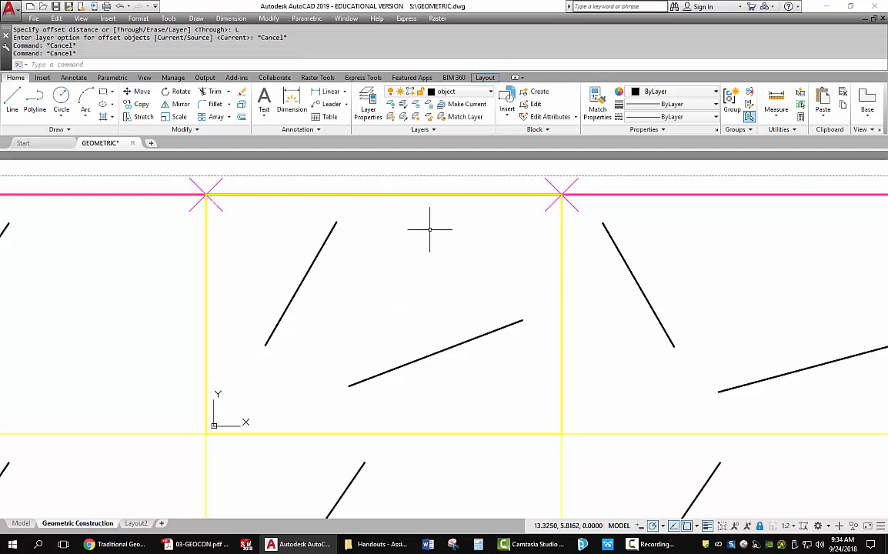
click(490, 90)
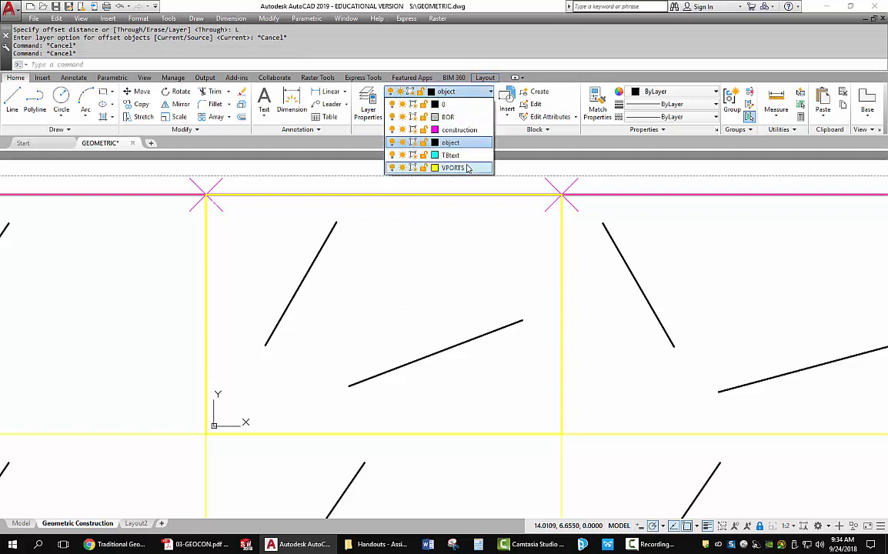
click(459, 130)
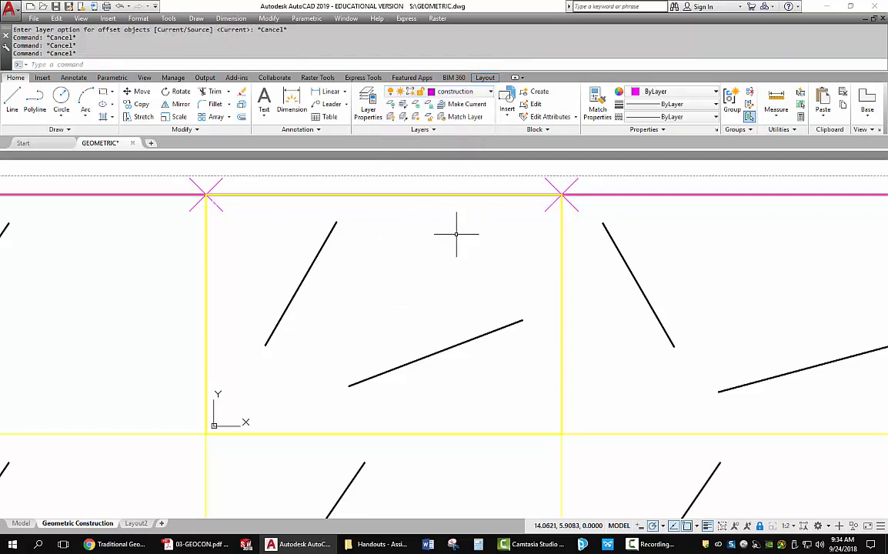
text(1)
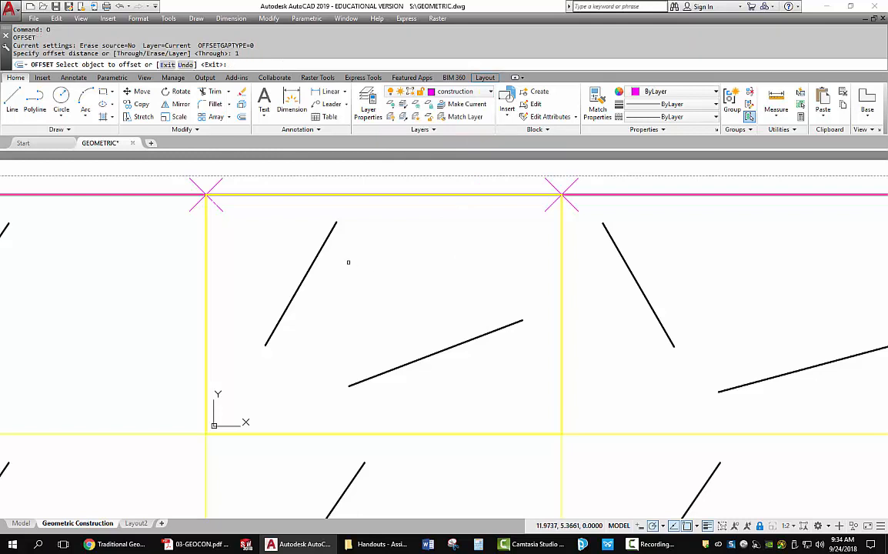
click(300, 284)
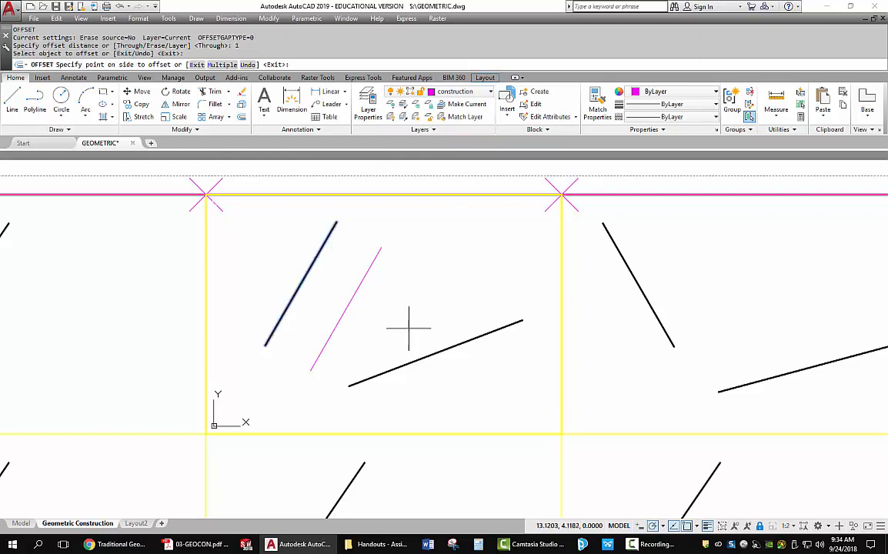
click(418, 315)
text(C)
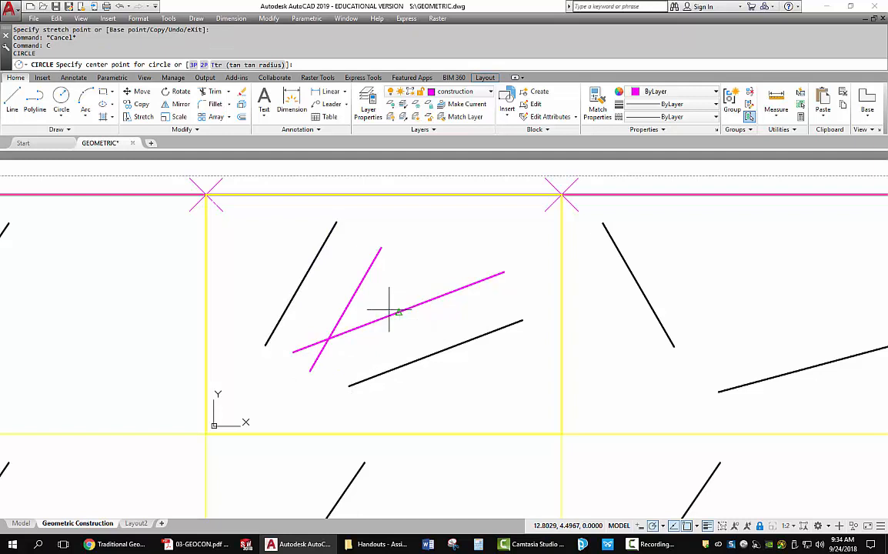
Step: Draw a radius-1 circle centred at the offset lines' intersection
click(330, 338)
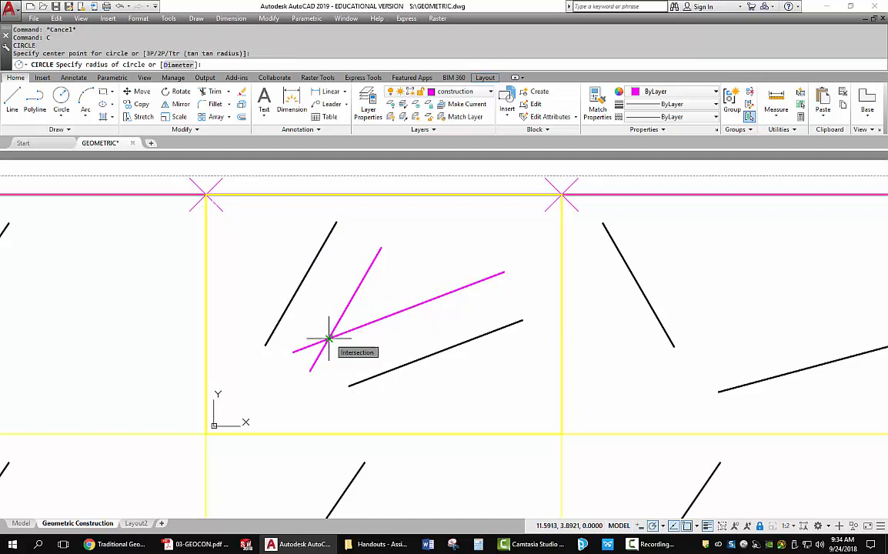
text(1)
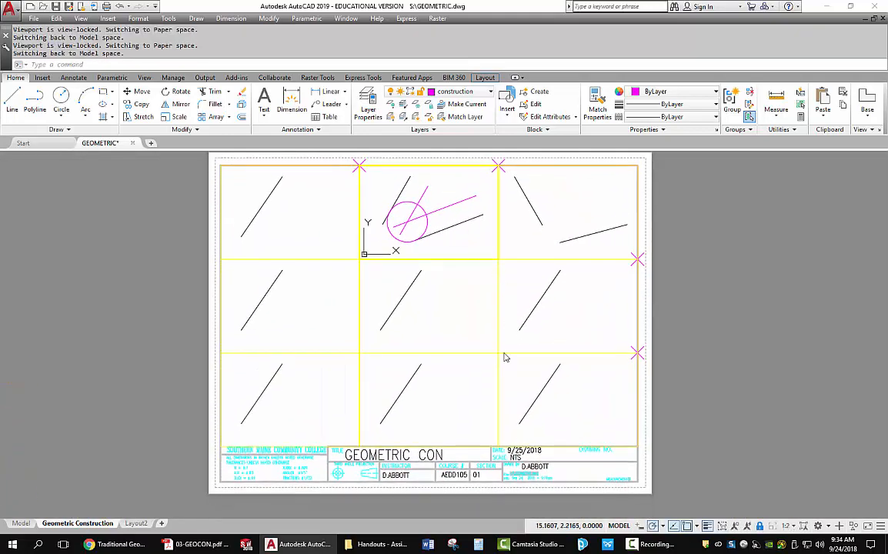
mouse_move(491, 371)
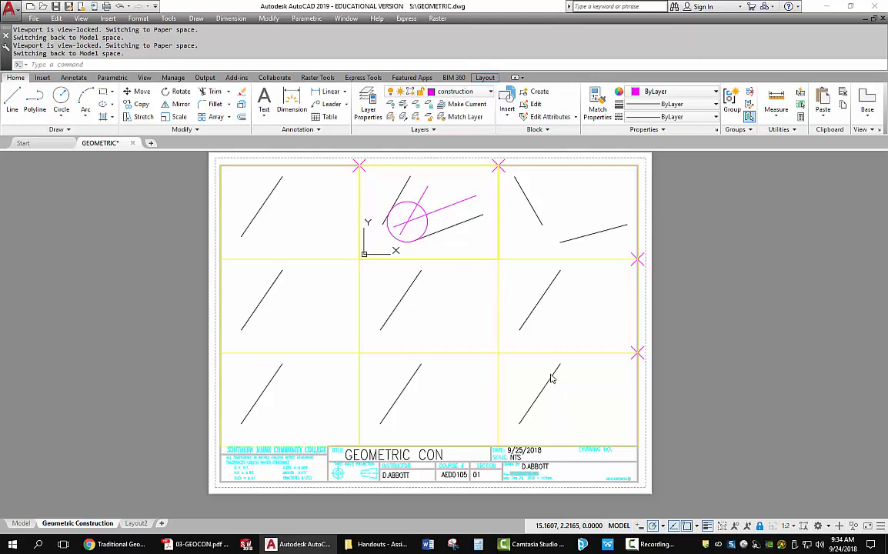
Step: Plot the full layout sheet, confirming the Plot dialog
text(PLOT)
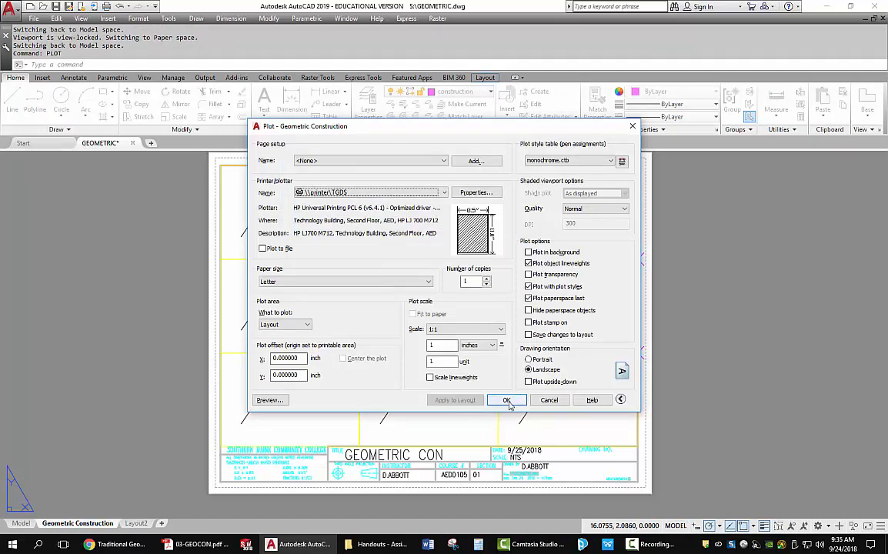
click(504, 400)
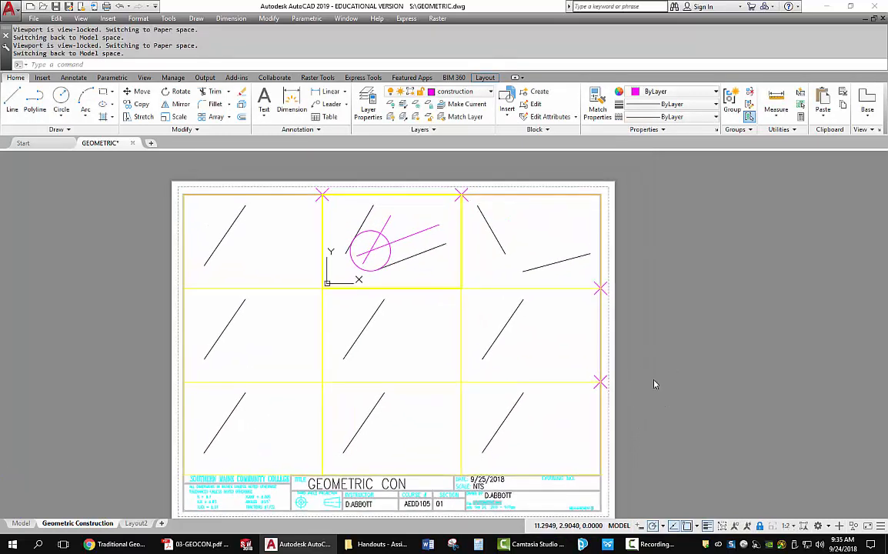